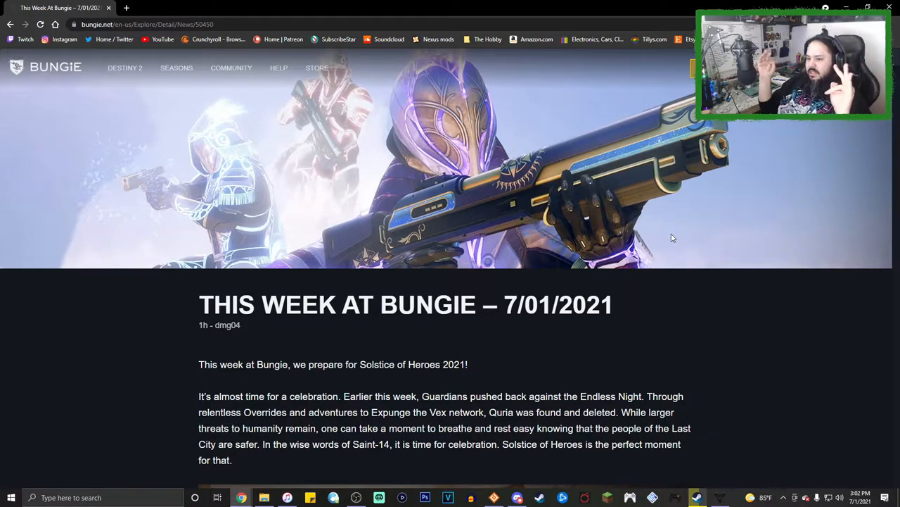
pyautogui.scroll(-3)
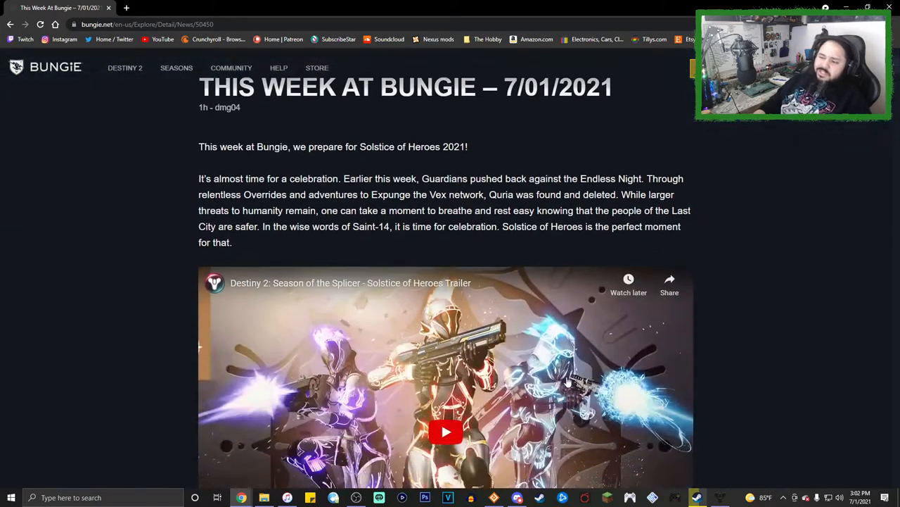
pyautogui.scroll(-3)
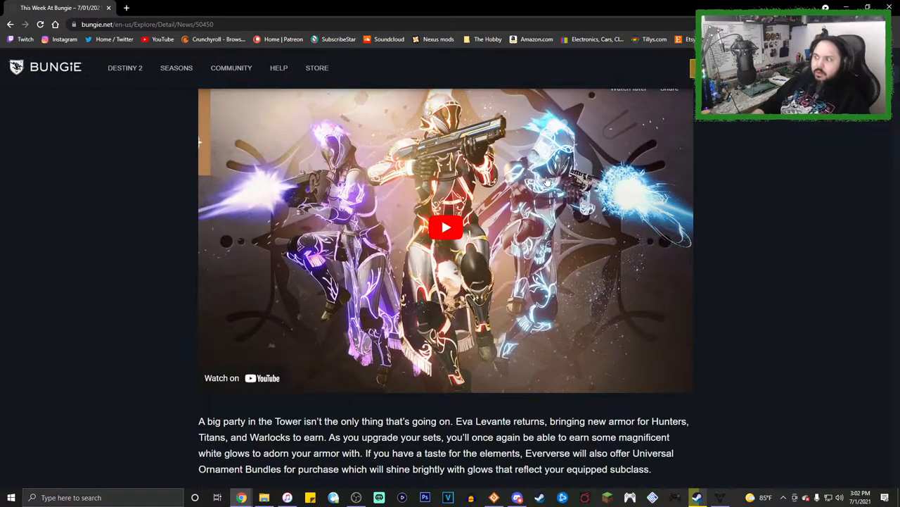
pyautogui.scroll(-3)
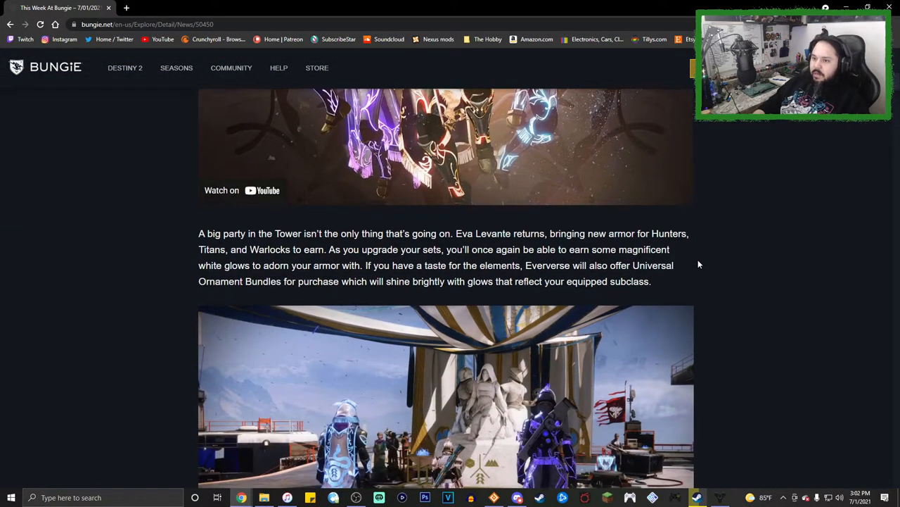
pyautogui.scroll(-3)
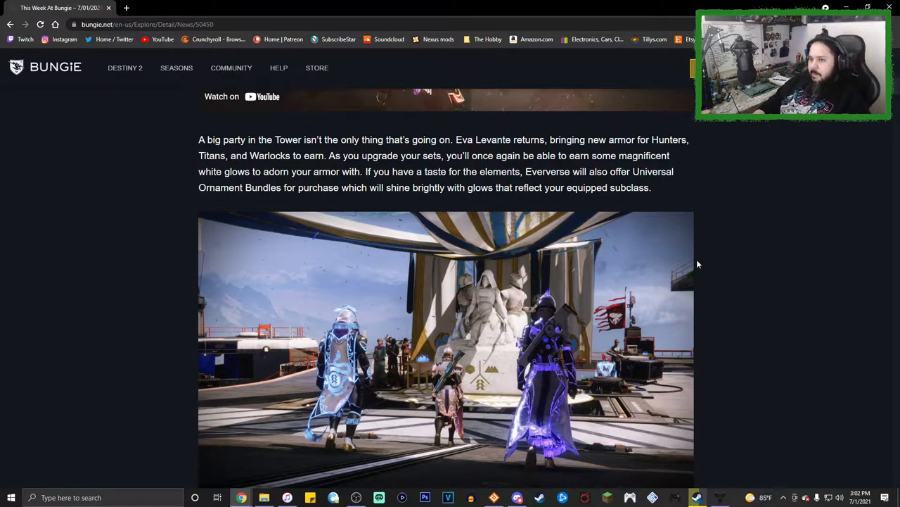
pyautogui.moveTo(691, 261)
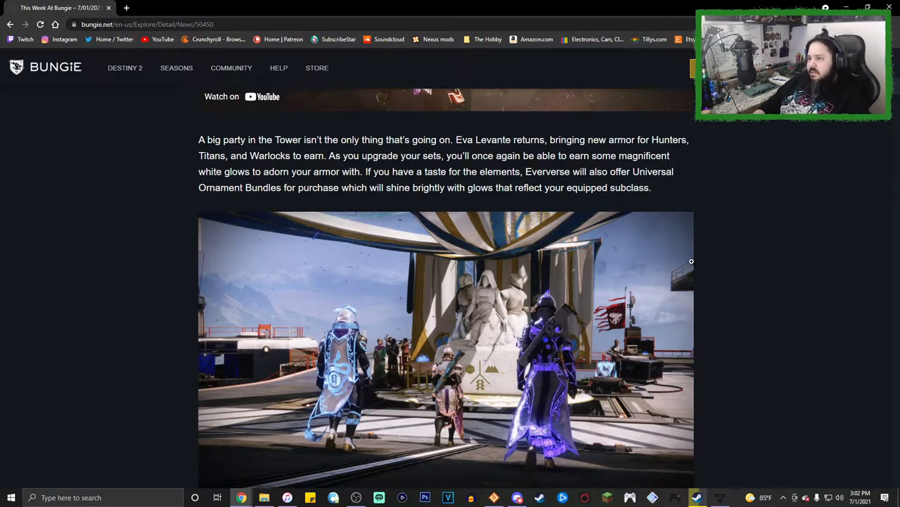
pyautogui.moveTo(721, 261)
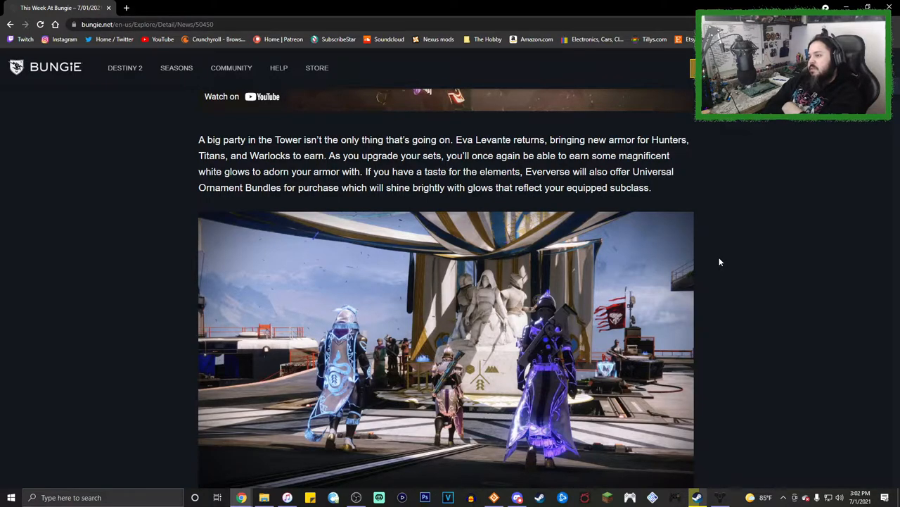
pyautogui.moveTo(728, 262)
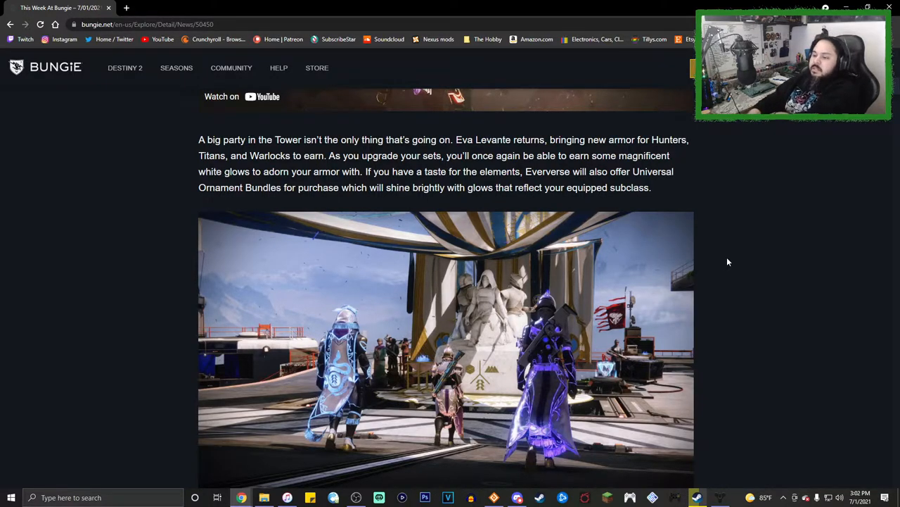
pyautogui.scroll(-3)
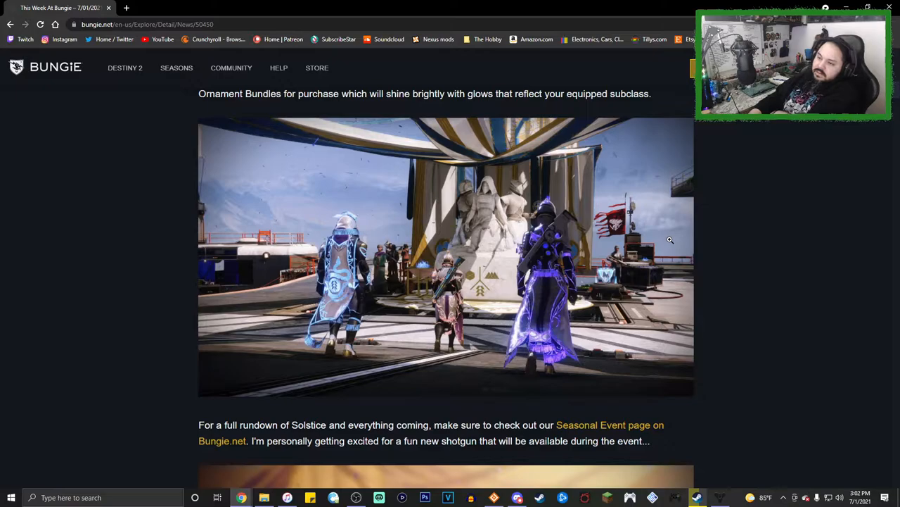
pyautogui.scroll(-3)
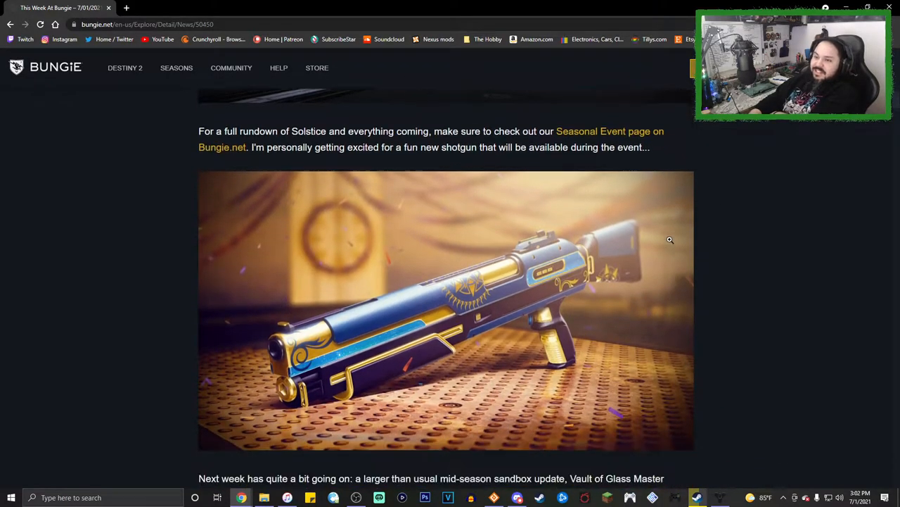
pyautogui.scroll(-3)
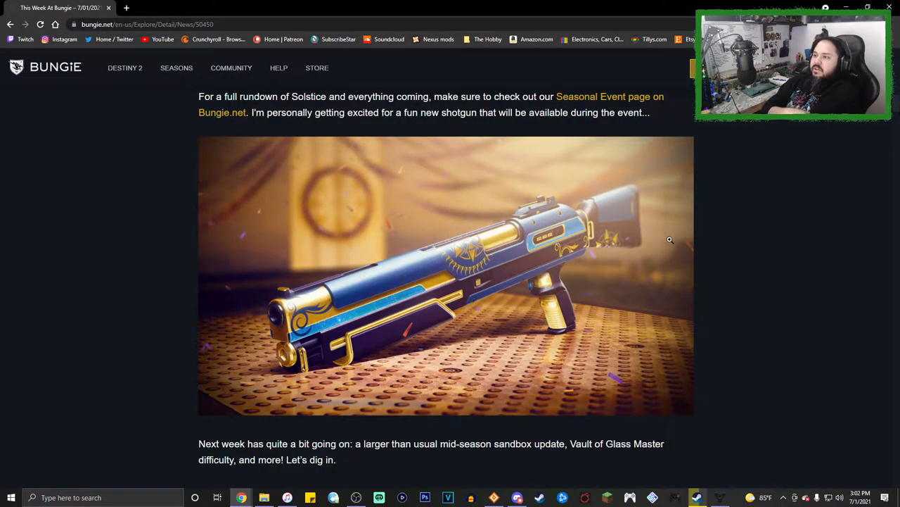
pyautogui.moveTo(610, 120)
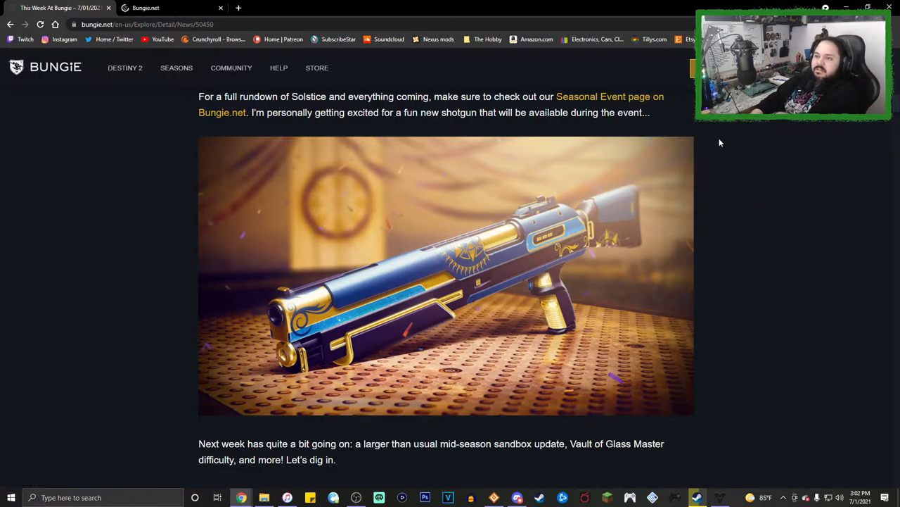
pyautogui.moveTo(714, 145)
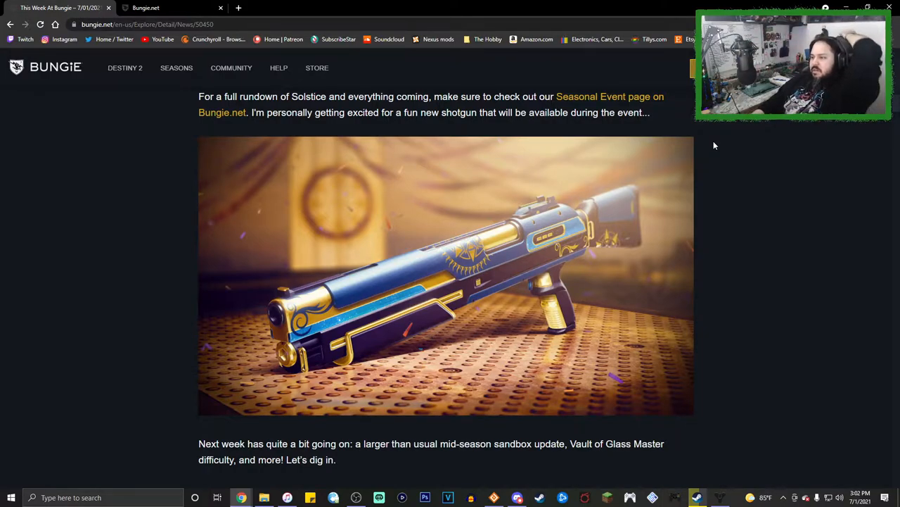
pyautogui.moveTo(473, 260)
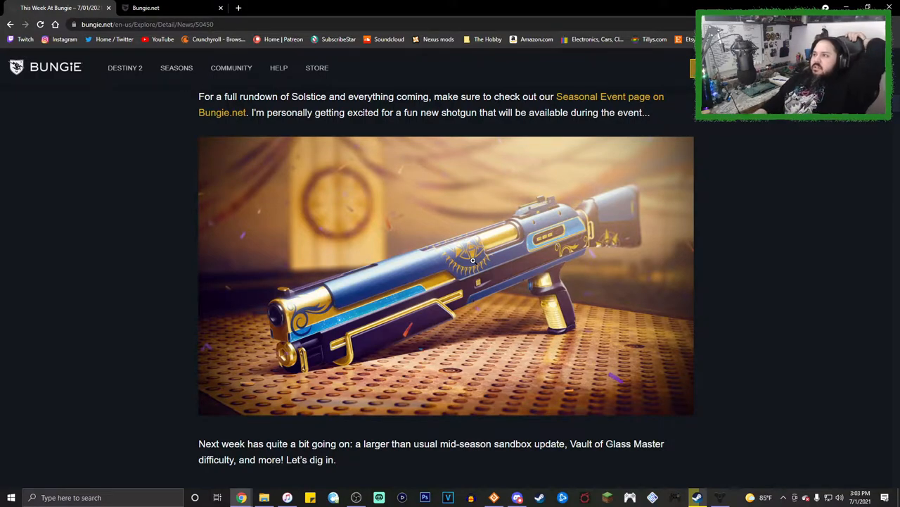
pyautogui.scroll(-3)
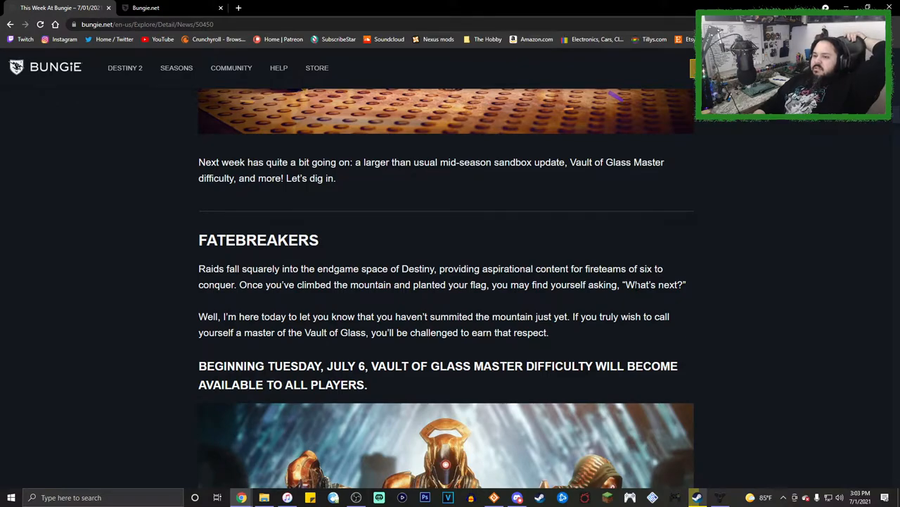
pyautogui.scroll(-3)
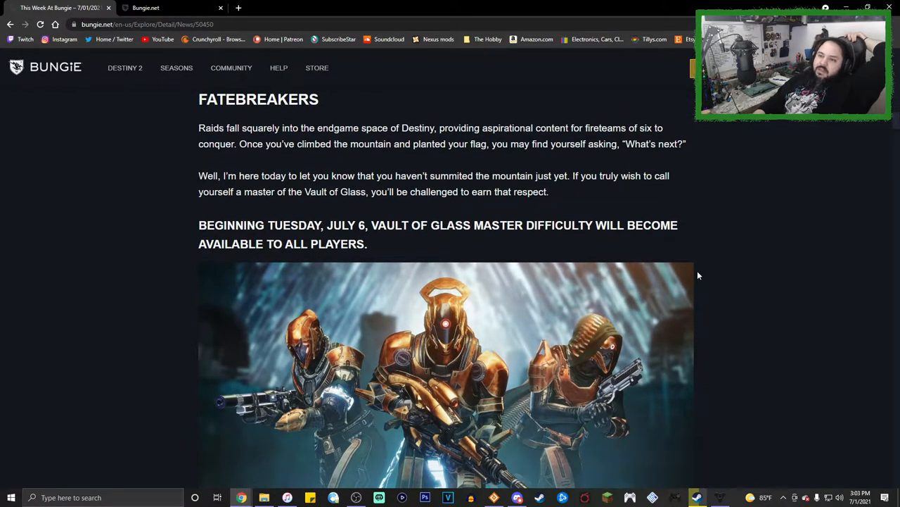
pyautogui.scroll(-3)
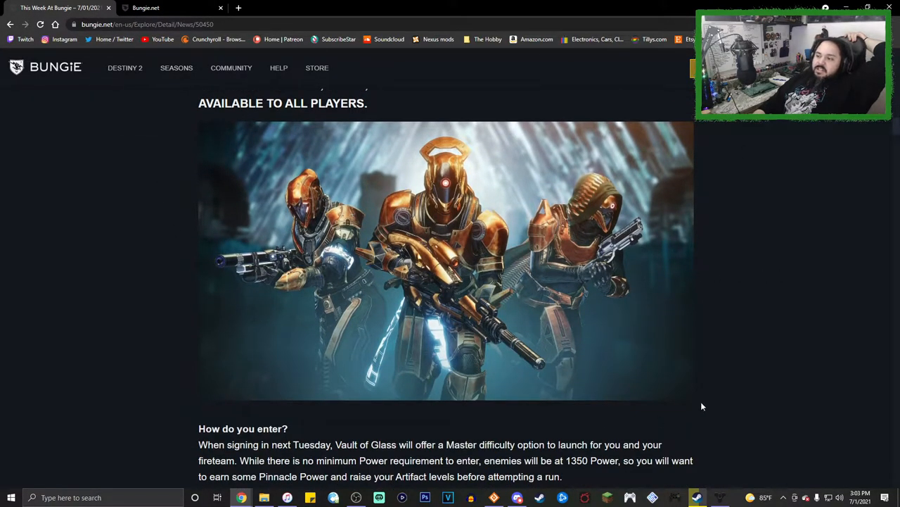
pyautogui.scroll(3)
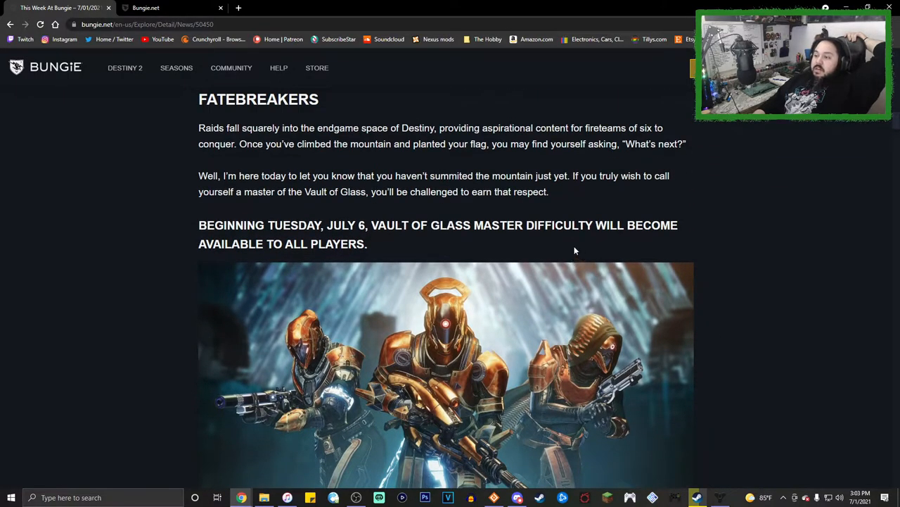
pyautogui.moveTo(537, 241)
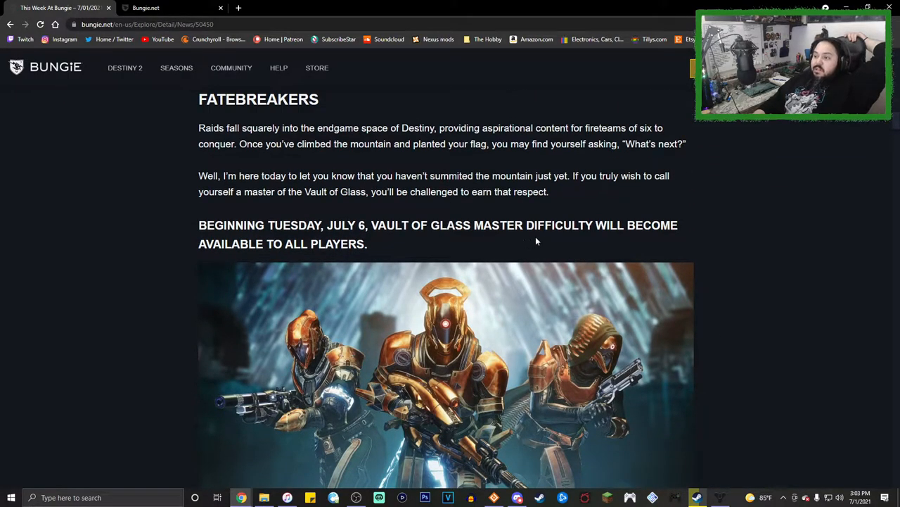
pyautogui.scroll(-3)
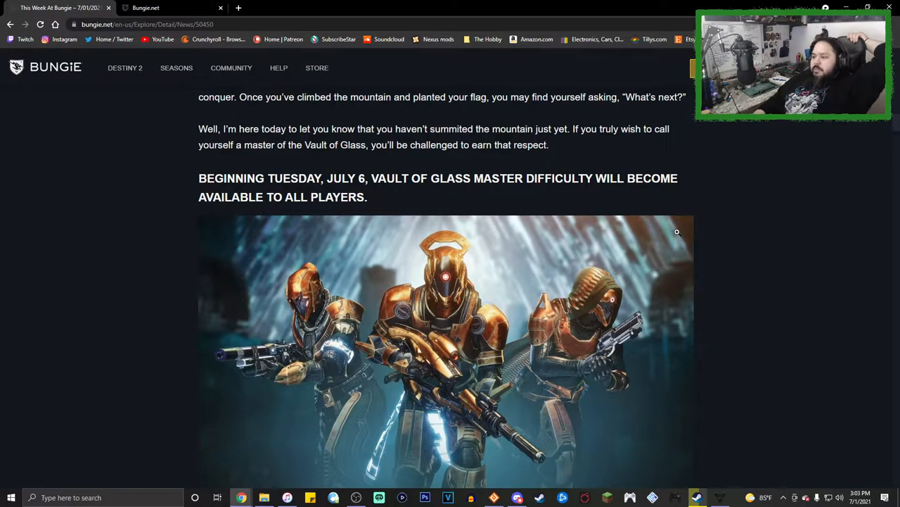
pyautogui.scroll(-3)
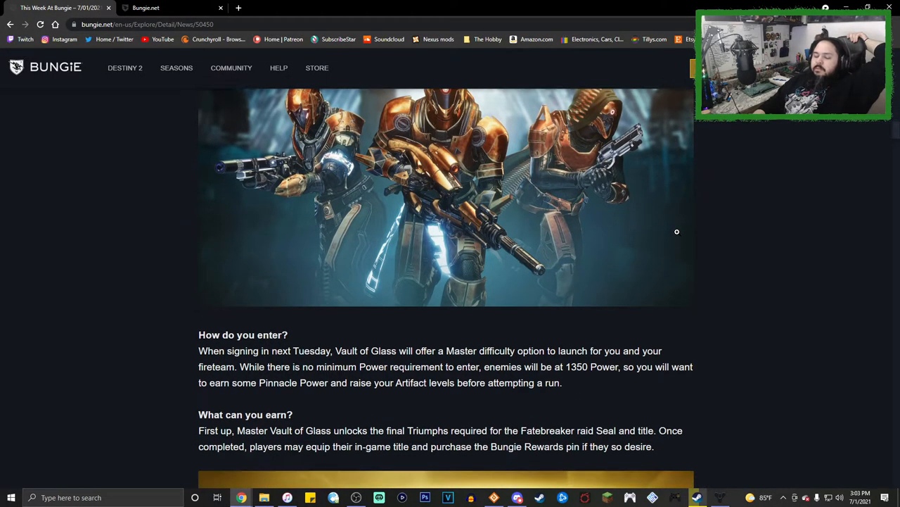
pyautogui.scroll(-3)
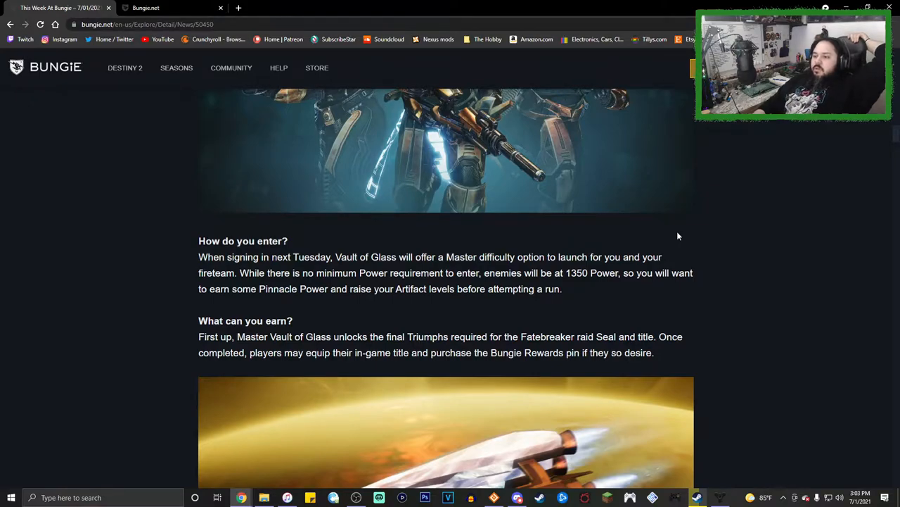
pyautogui.scroll(-3)
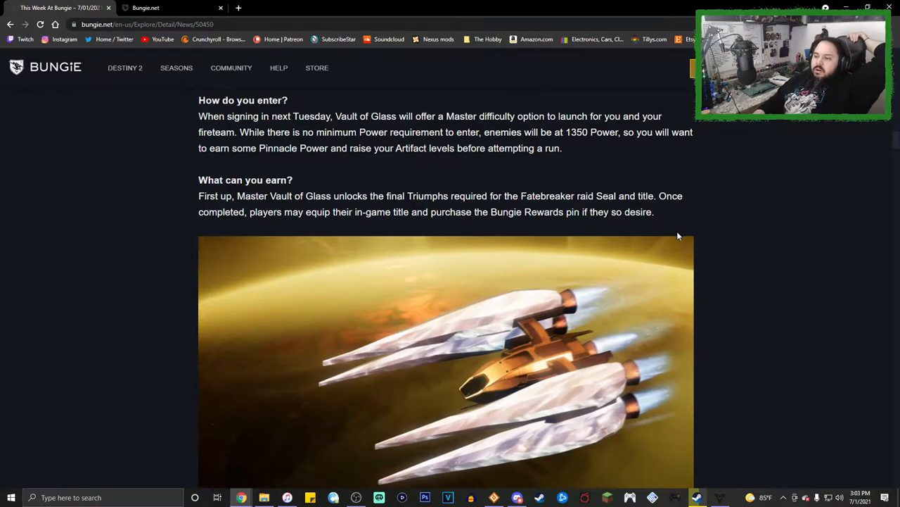
pyautogui.scroll(-3)
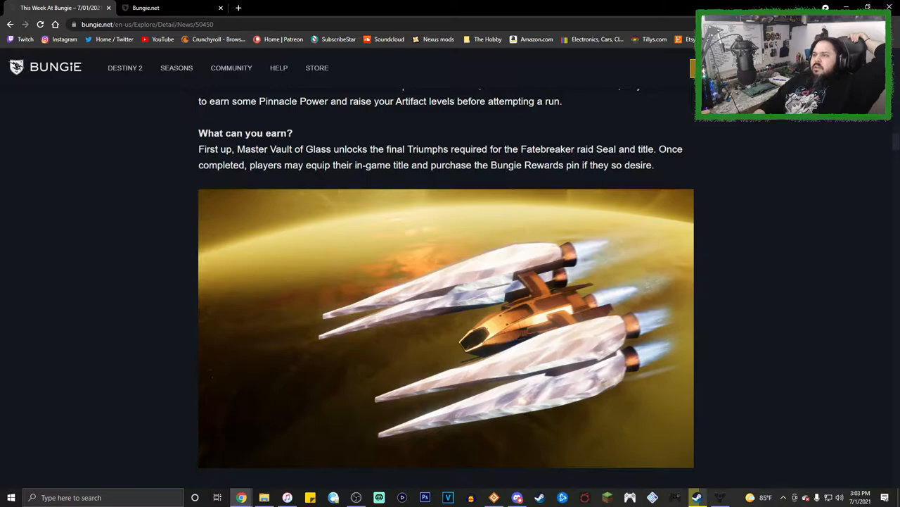
pyautogui.scroll(-3)
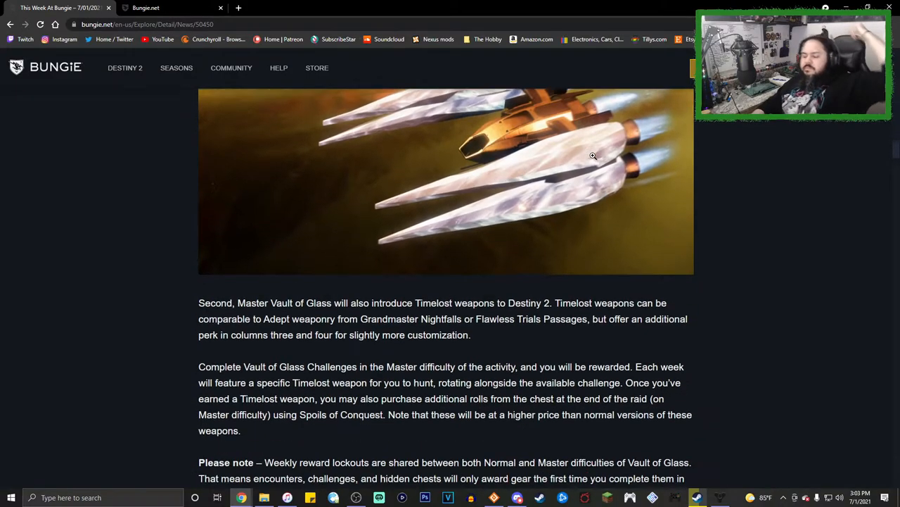
pyautogui.scroll(-3)
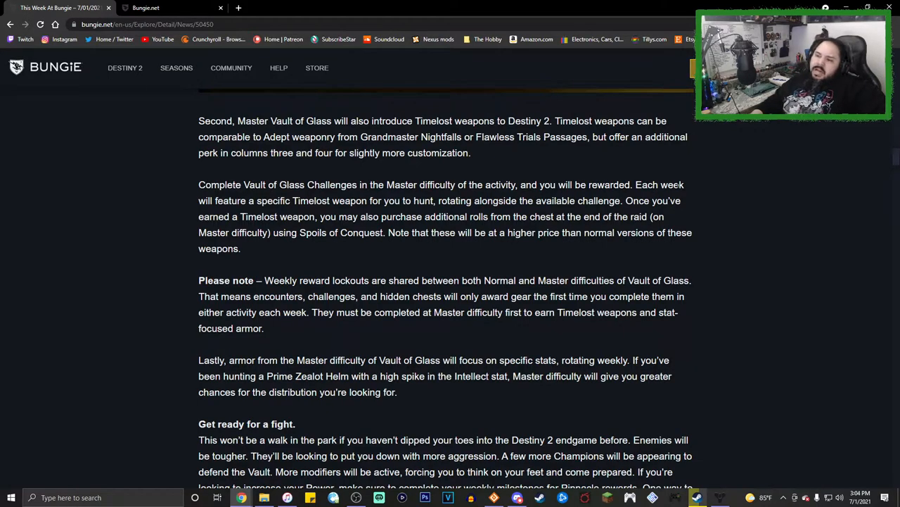
pyautogui.moveTo(684, 163)
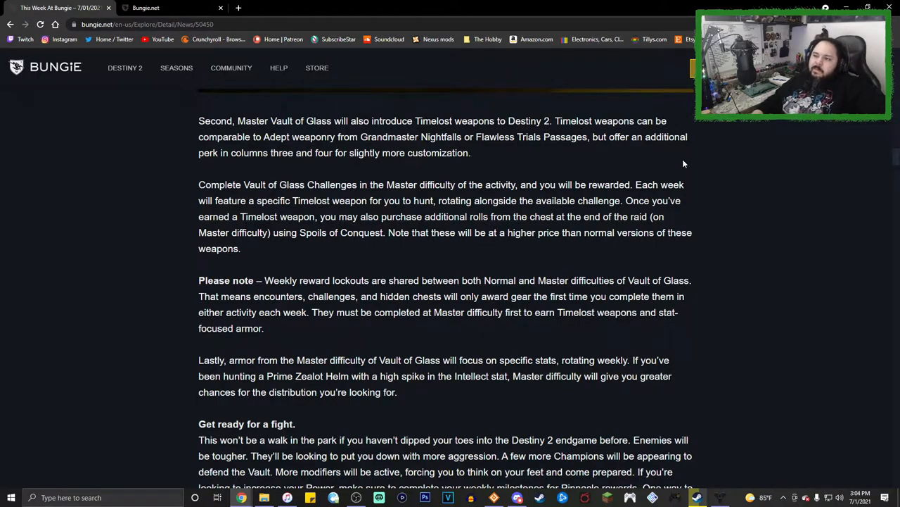
pyautogui.moveTo(676, 146)
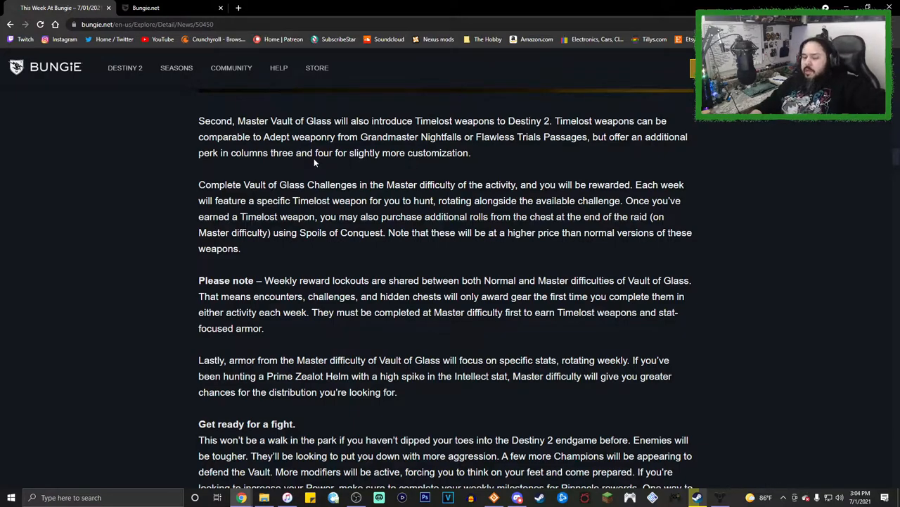
pyautogui.moveTo(304, 170)
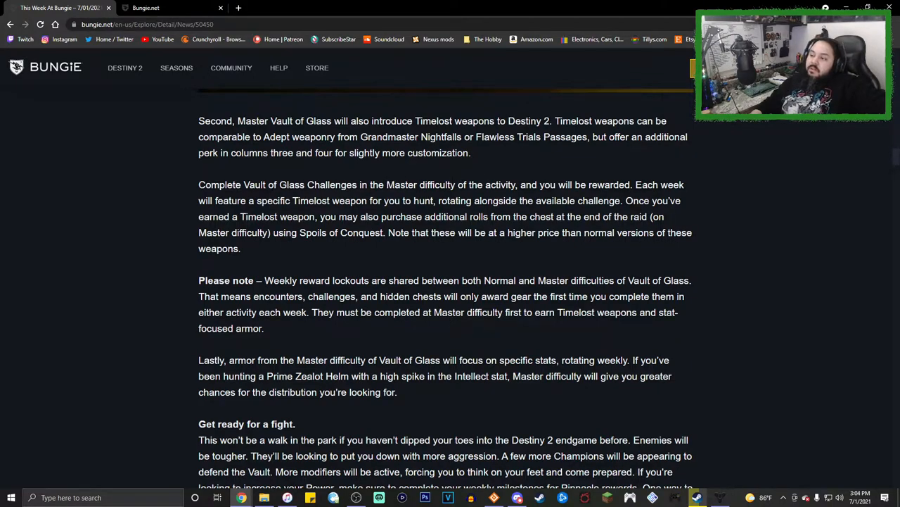
pyautogui.scroll(-3)
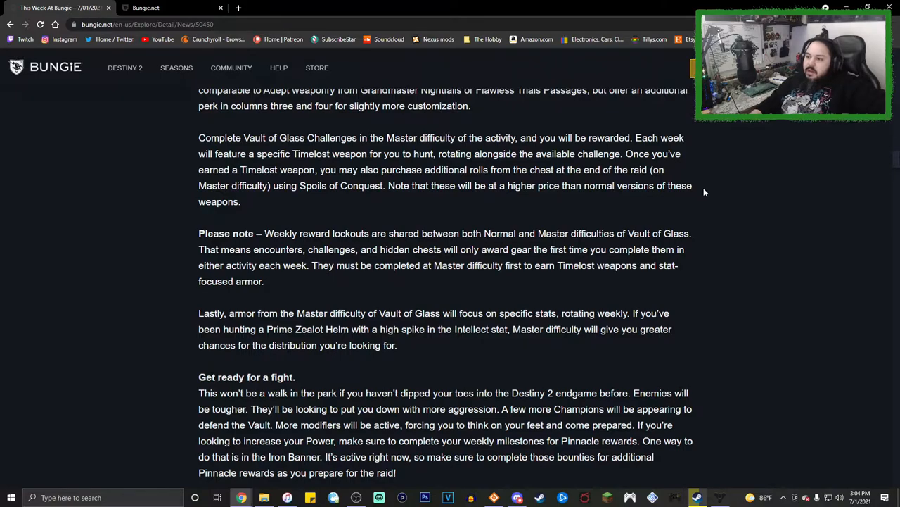
pyautogui.scroll(-3)
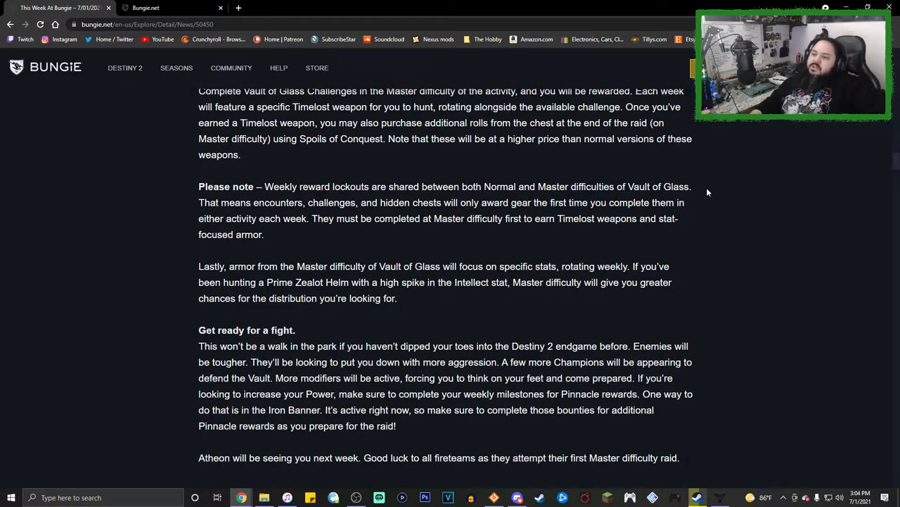
pyautogui.moveTo(697, 191)
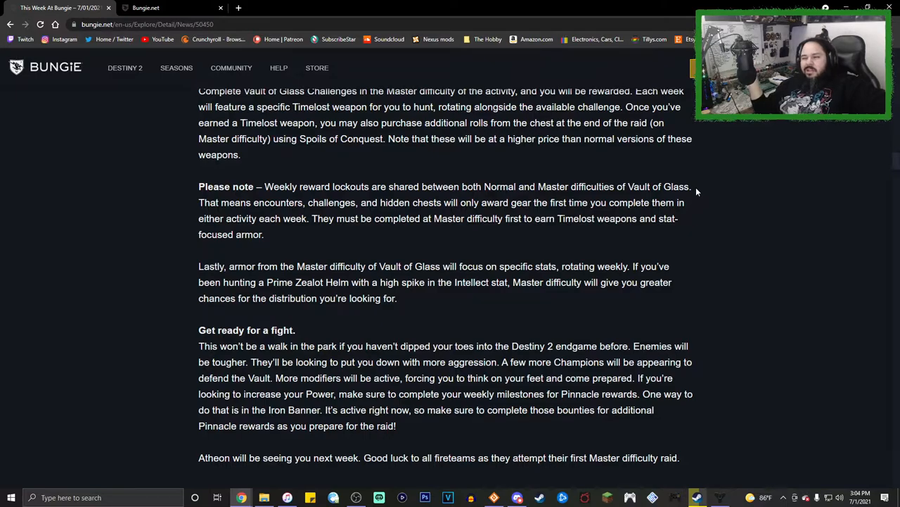
pyautogui.scroll(-3)
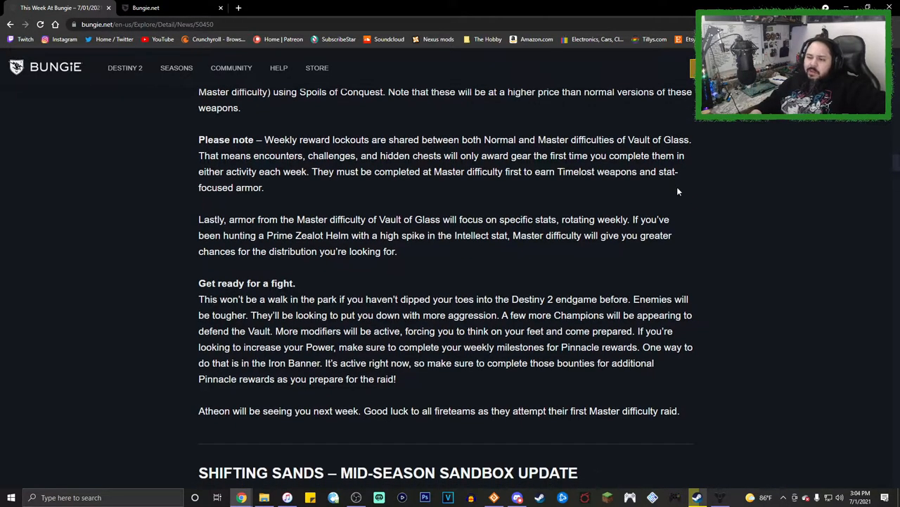
pyautogui.scroll(-3)
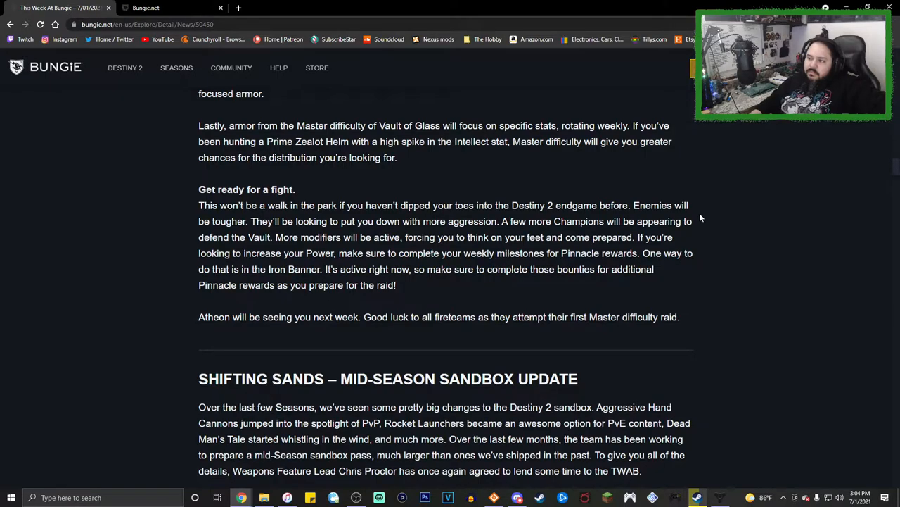
pyautogui.moveTo(738, 251)
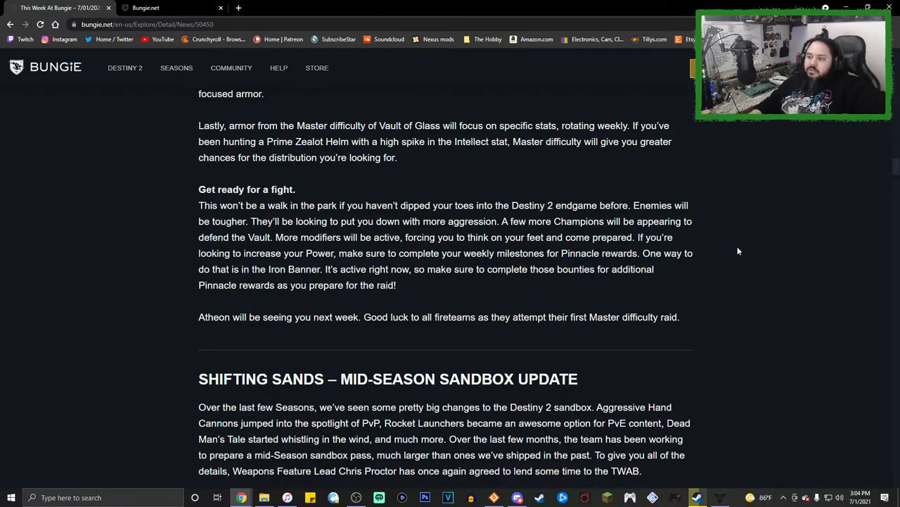
pyautogui.scroll(3)
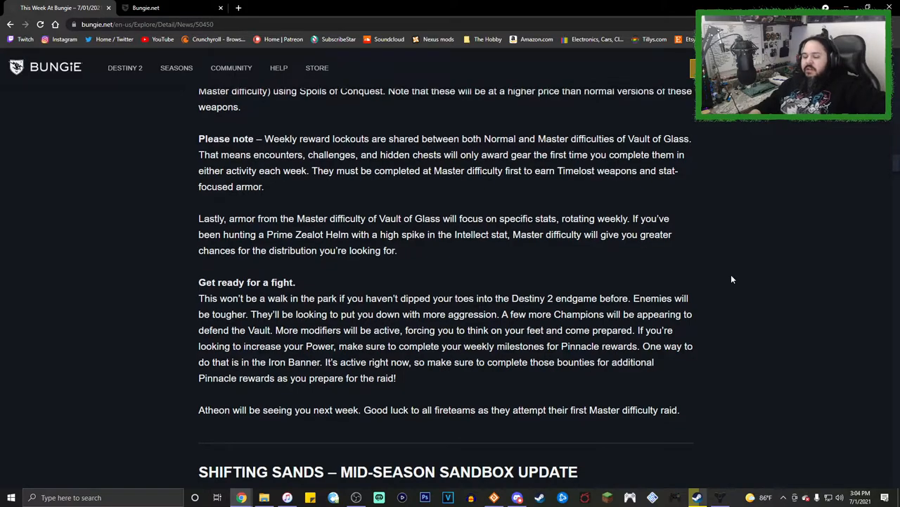
pyautogui.scroll(-3)
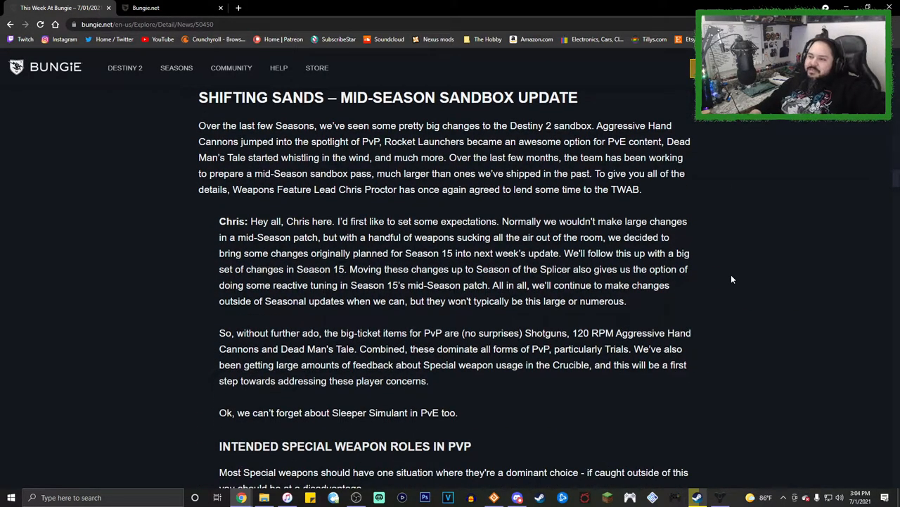
pyautogui.moveTo(735, 295)
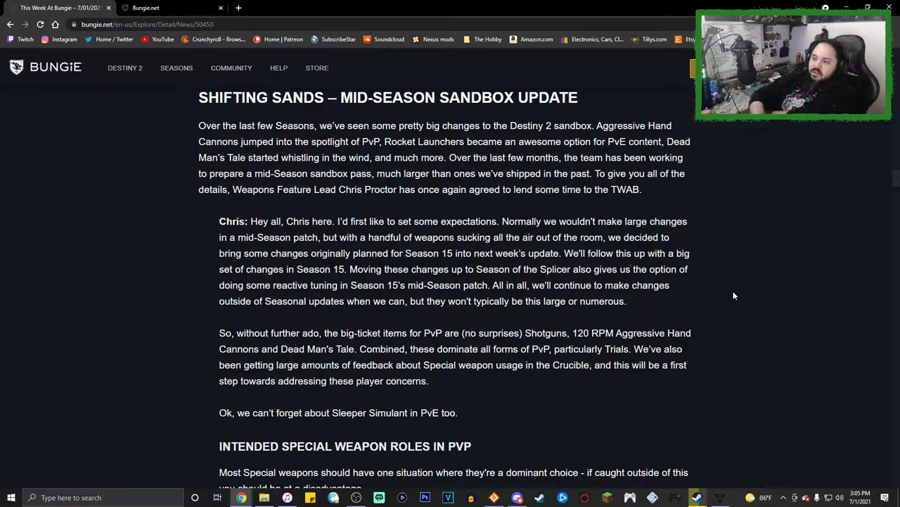
pyautogui.scroll(-3)
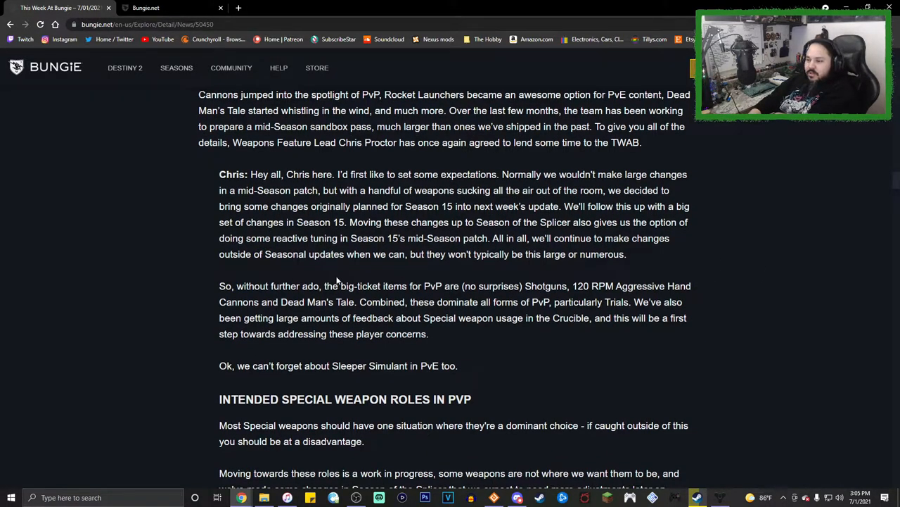
pyautogui.moveTo(475, 283)
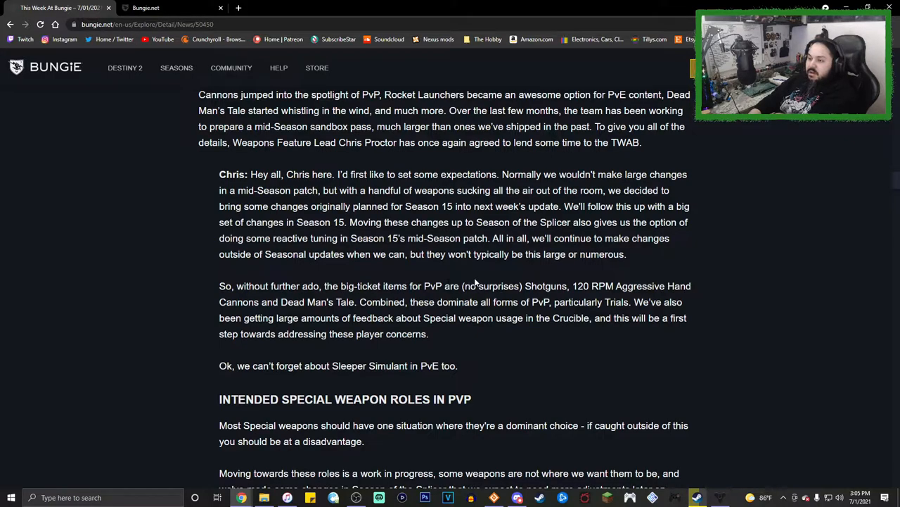
pyautogui.moveTo(620, 283)
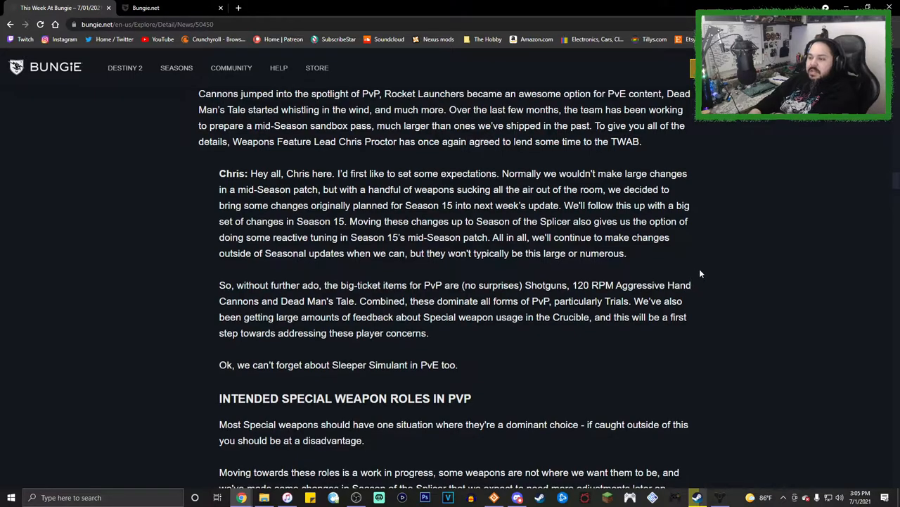
pyautogui.scroll(-3)
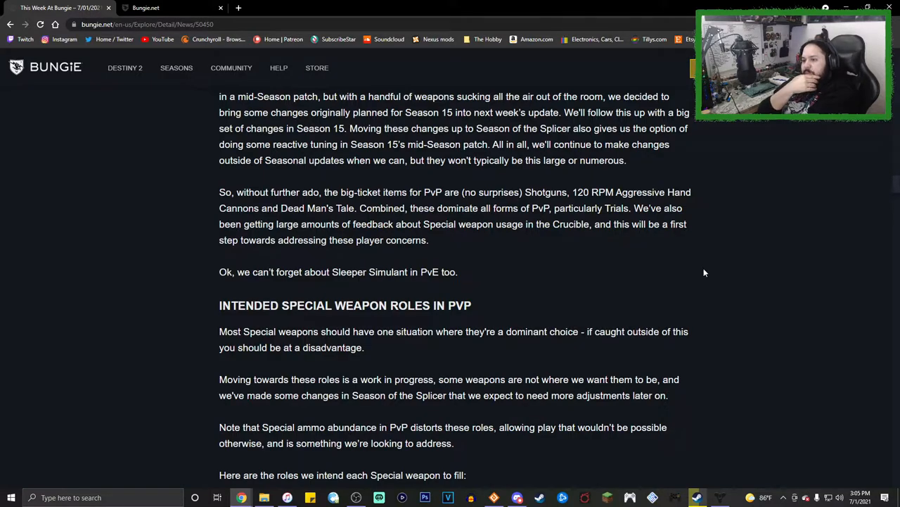
pyautogui.scroll(-3)
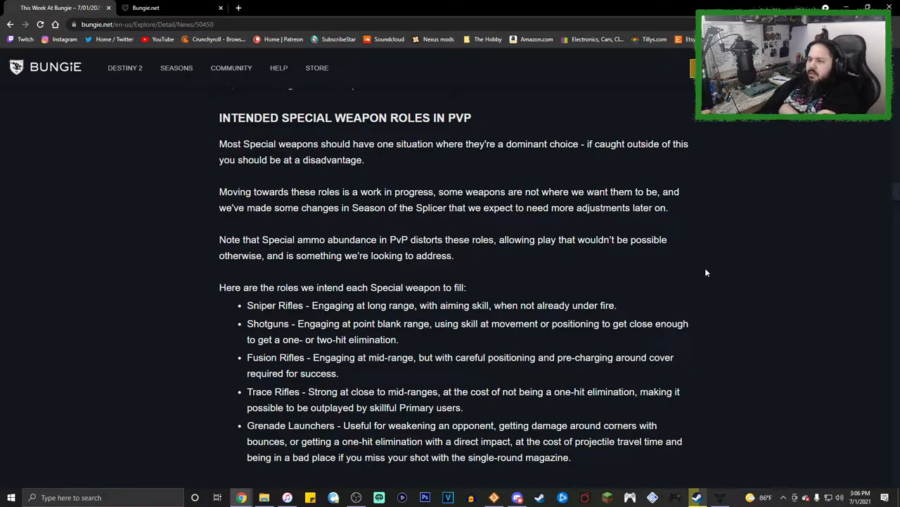
pyautogui.scroll(-3)
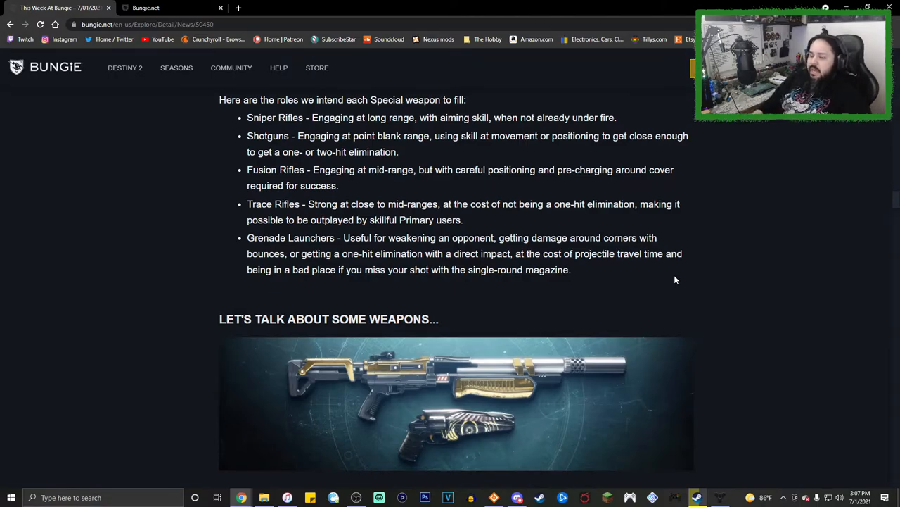
pyautogui.scroll(-3)
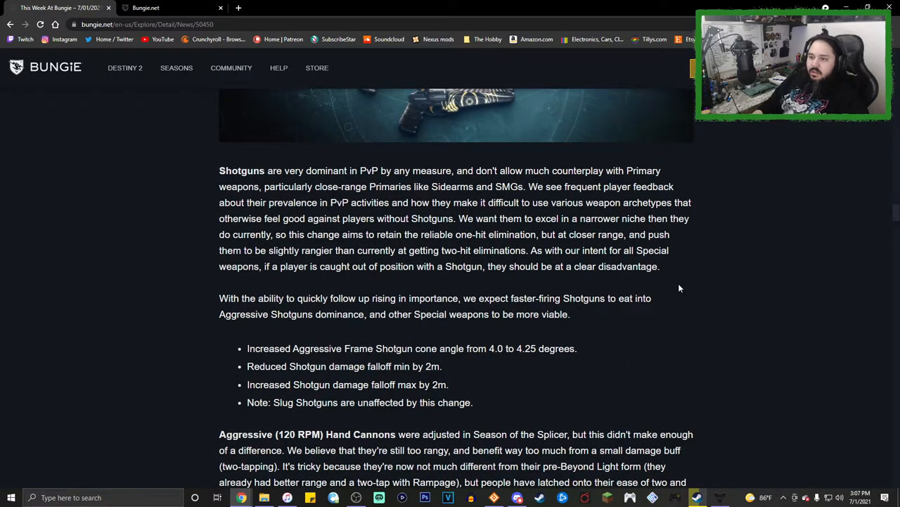
pyautogui.scroll(-3)
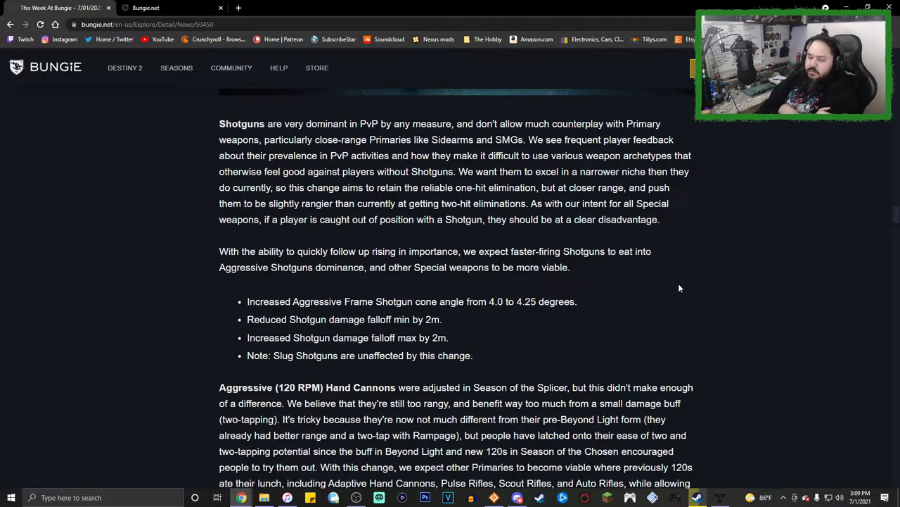
pyautogui.scroll(-3)
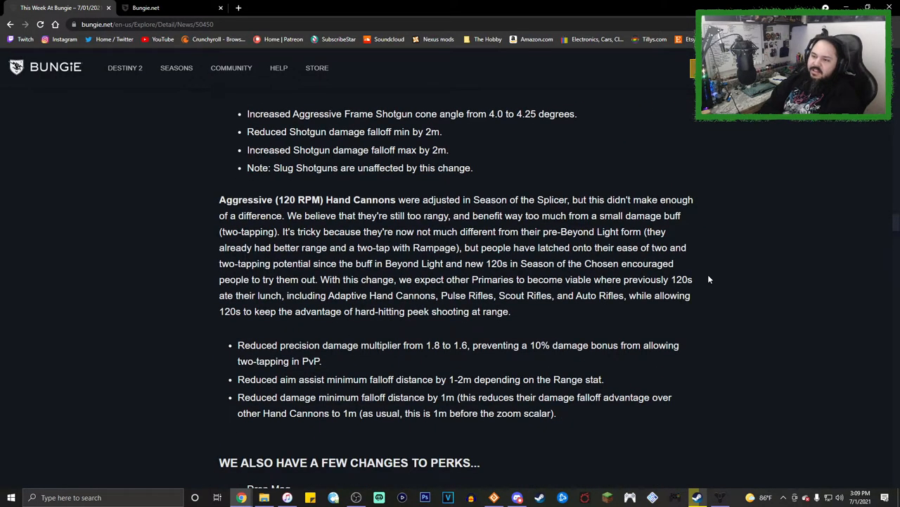
pyautogui.scroll(-3)
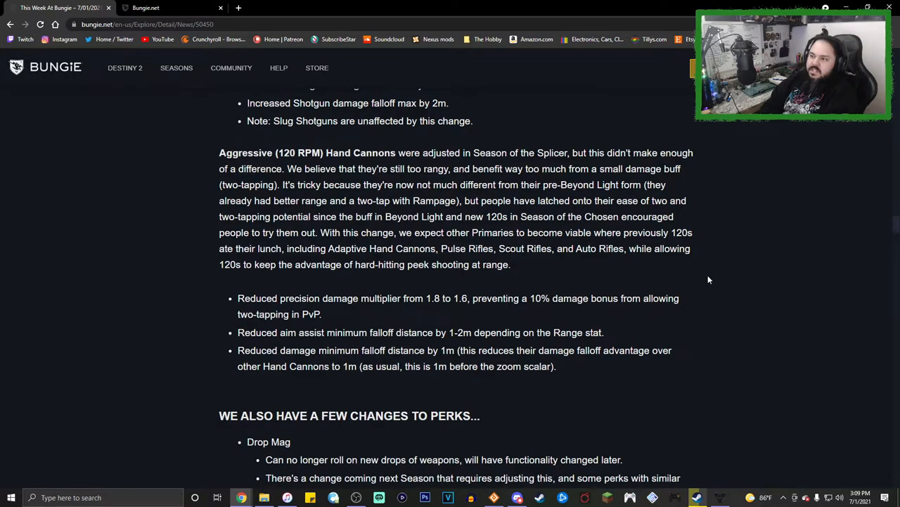
pyautogui.scroll(-3)
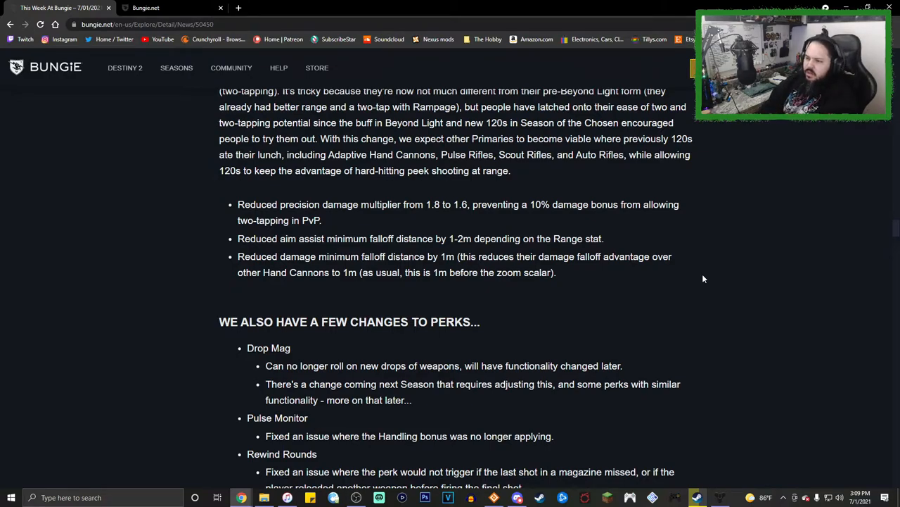
pyautogui.scroll(-3)
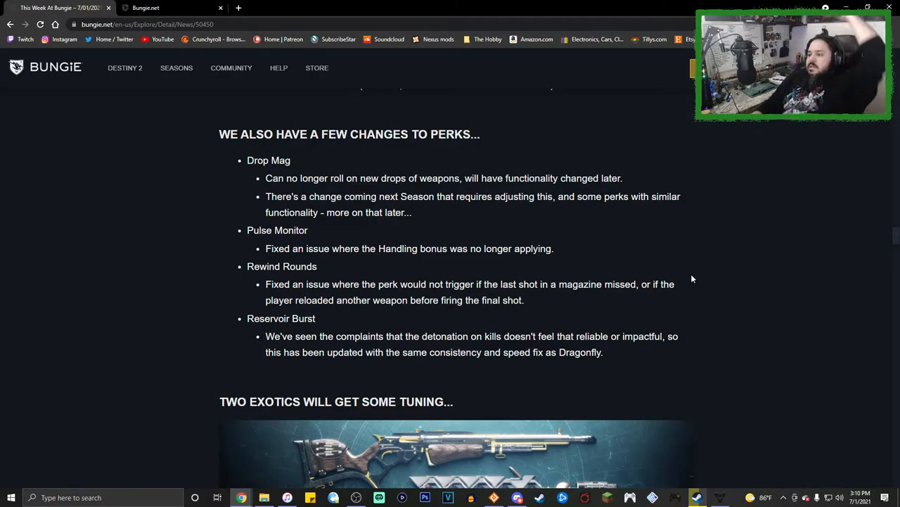
pyautogui.moveTo(771, 261)
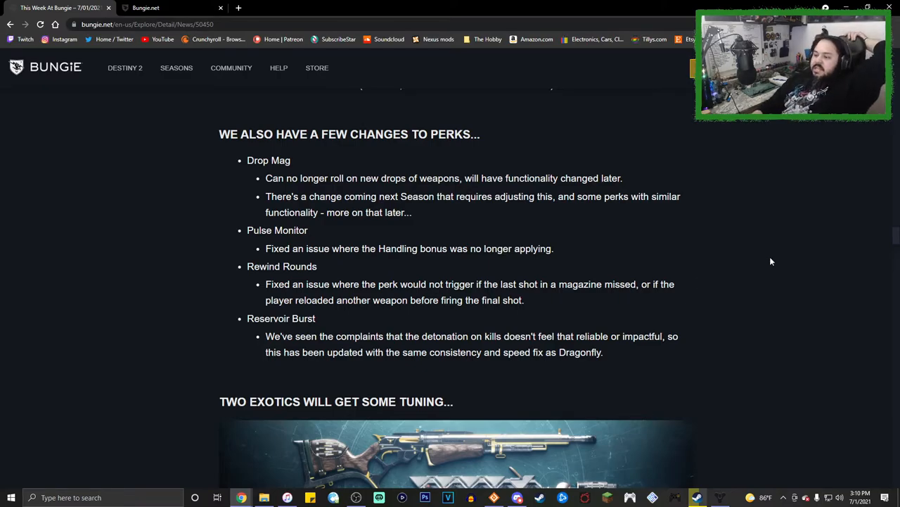
pyautogui.scroll(-3)
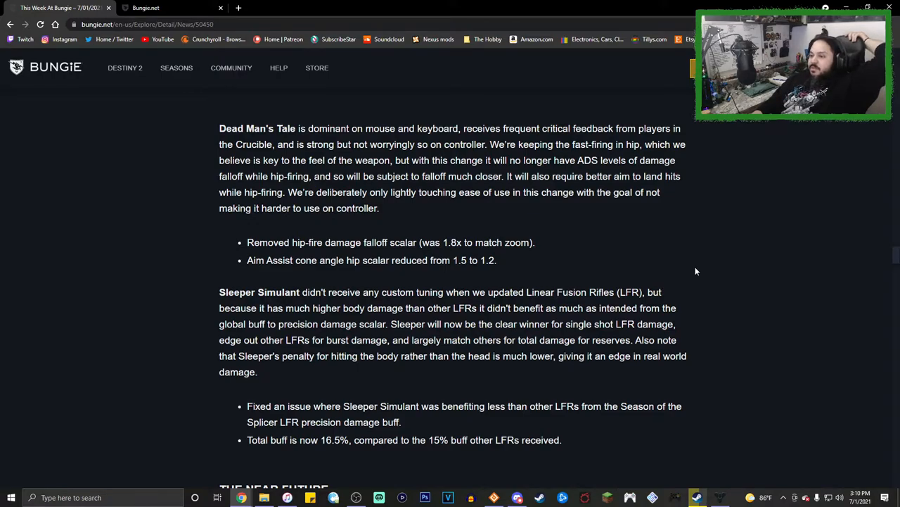
pyautogui.scroll(3)
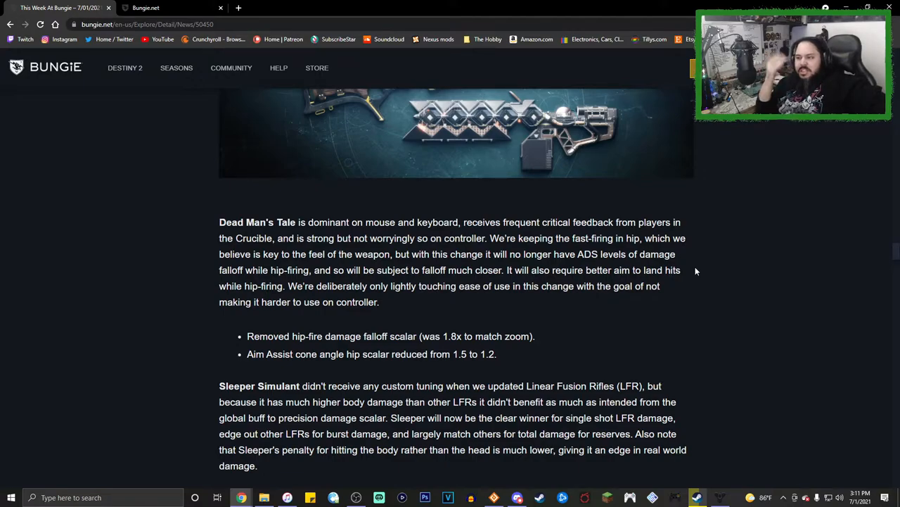
pyautogui.moveTo(701, 267)
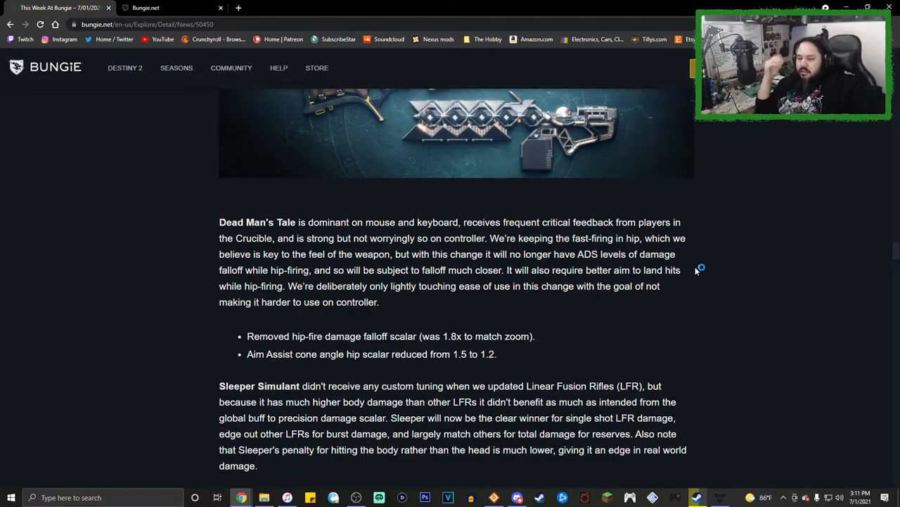
pyautogui.moveTo(698, 269)
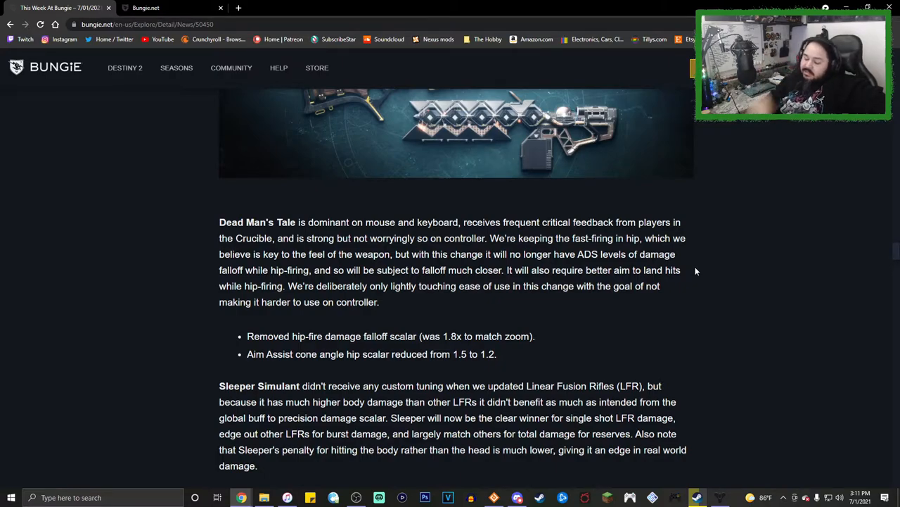
pyautogui.scroll(-3)
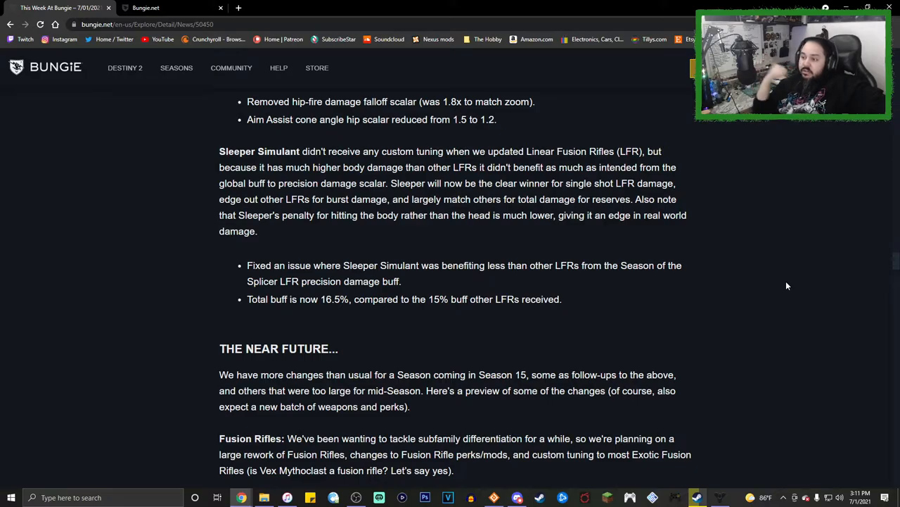
pyautogui.scroll(-3)
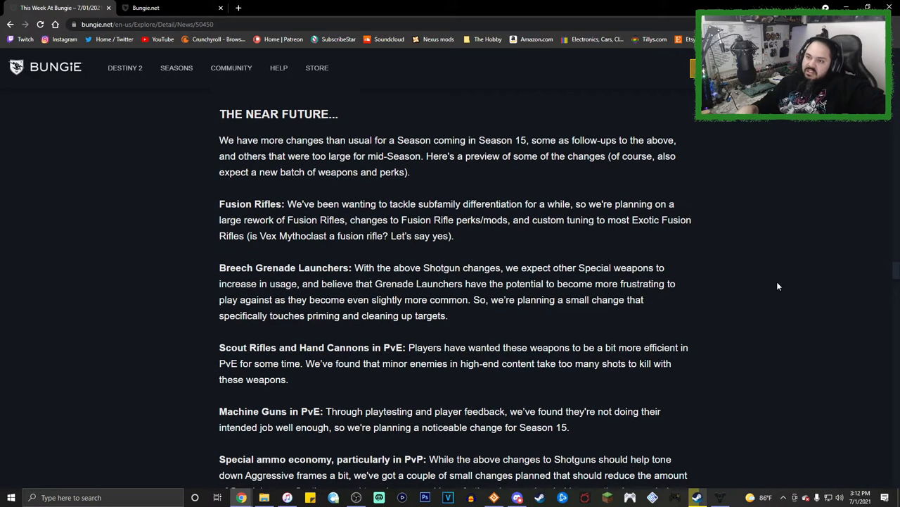
pyautogui.scroll(-3)
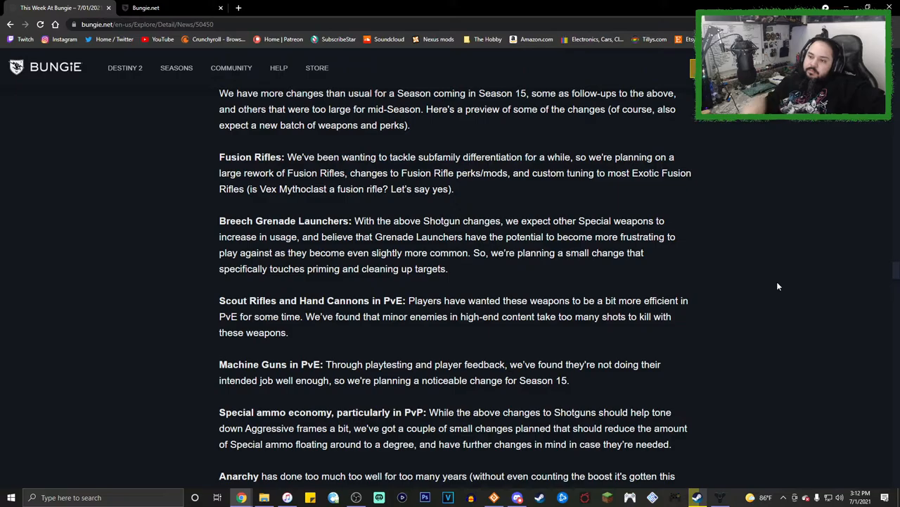
pyautogui.scroll(-3)
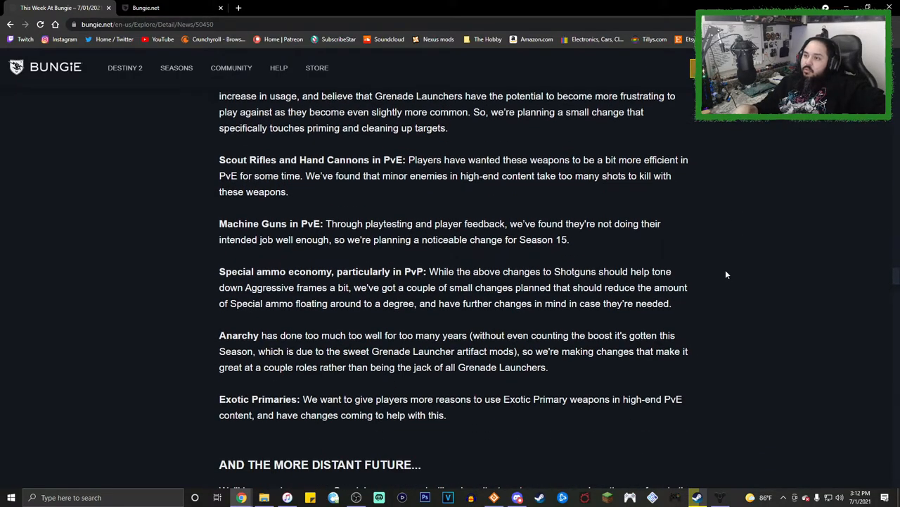
pyautogui.scroll(3)
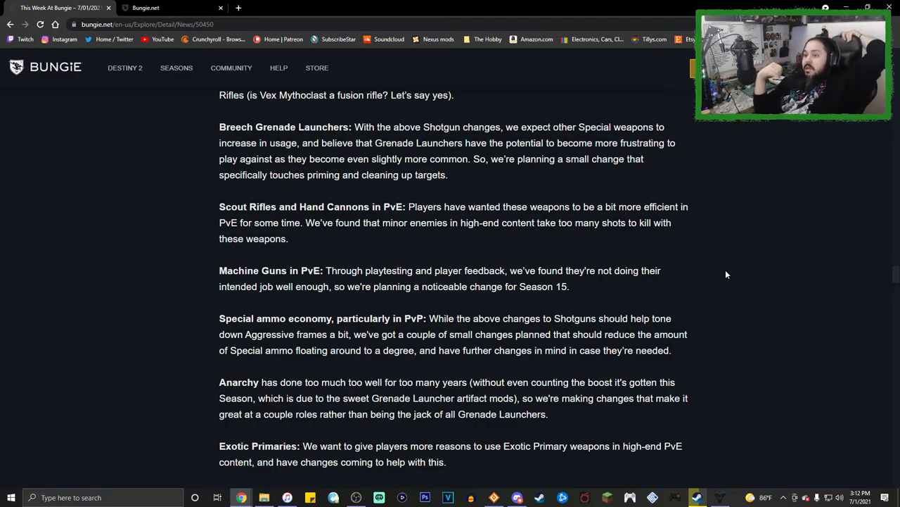
pyautogui.scroll(-3)
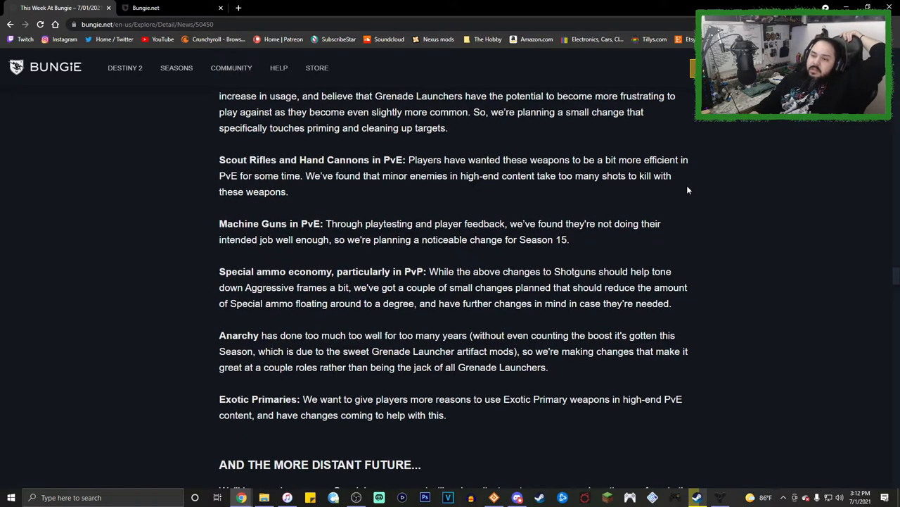
pyautogui.scroll(-3)
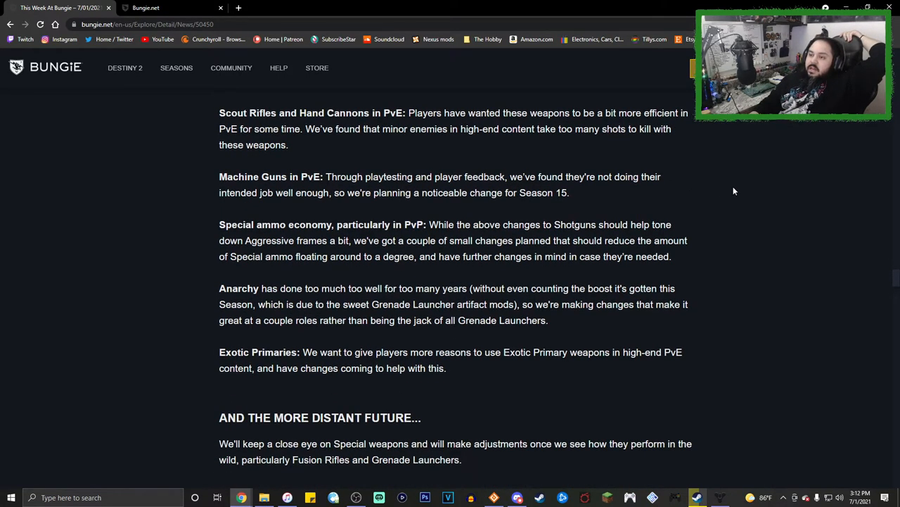
pyautogui.moveTo(744, 180)
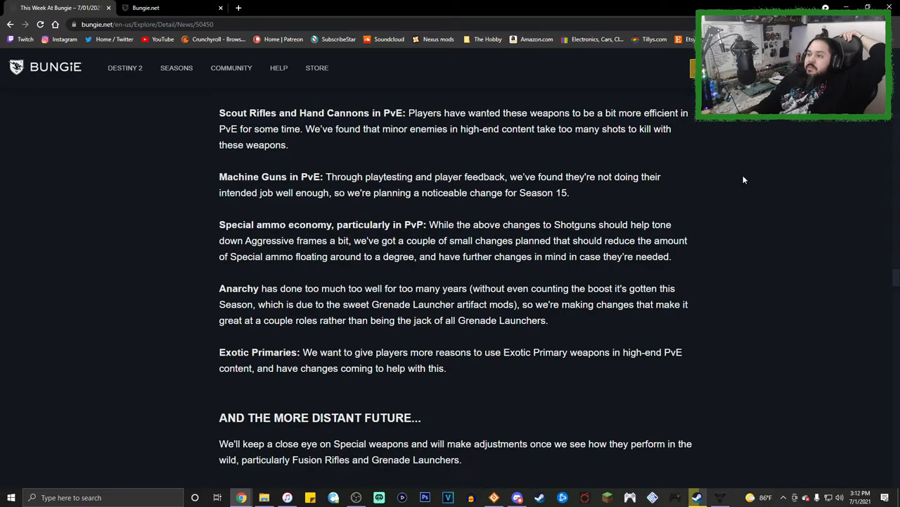
pyautogui.moveTo(721, 161)
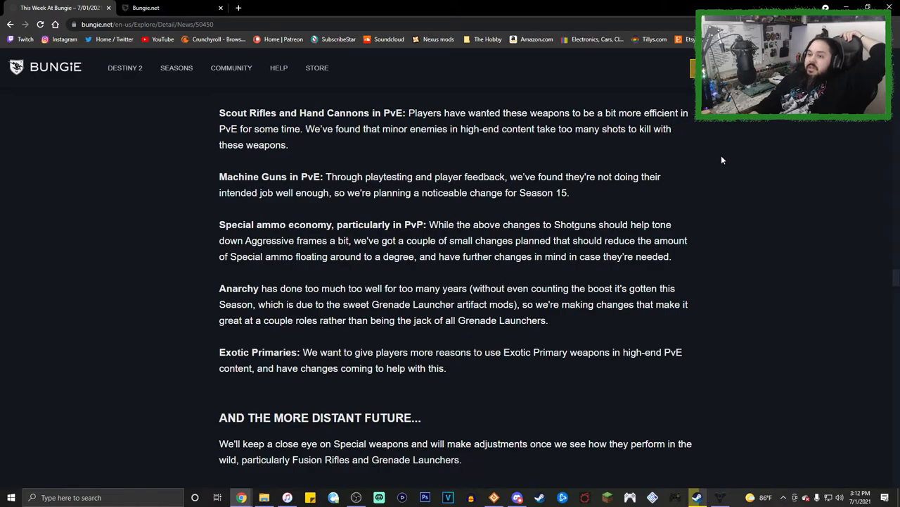
pyautogui.moveTo(717, 154)
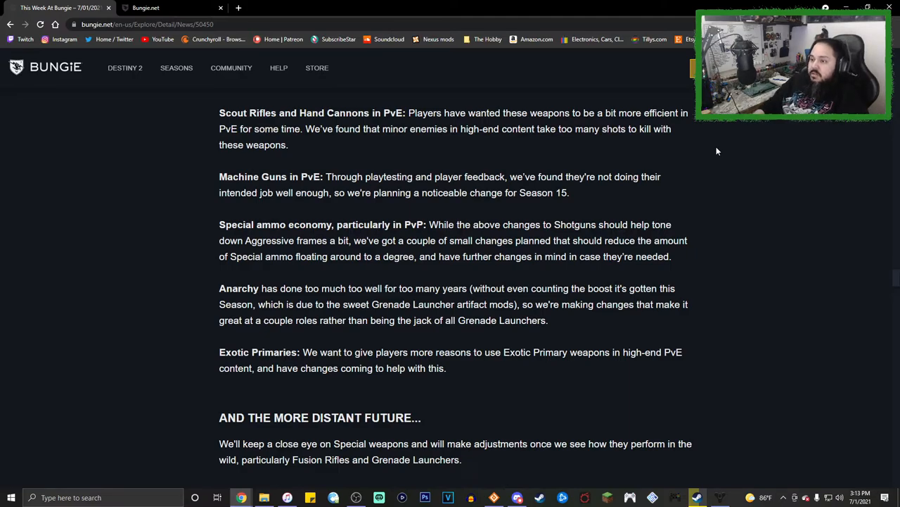
pyautogui.moveTo(681, 154)
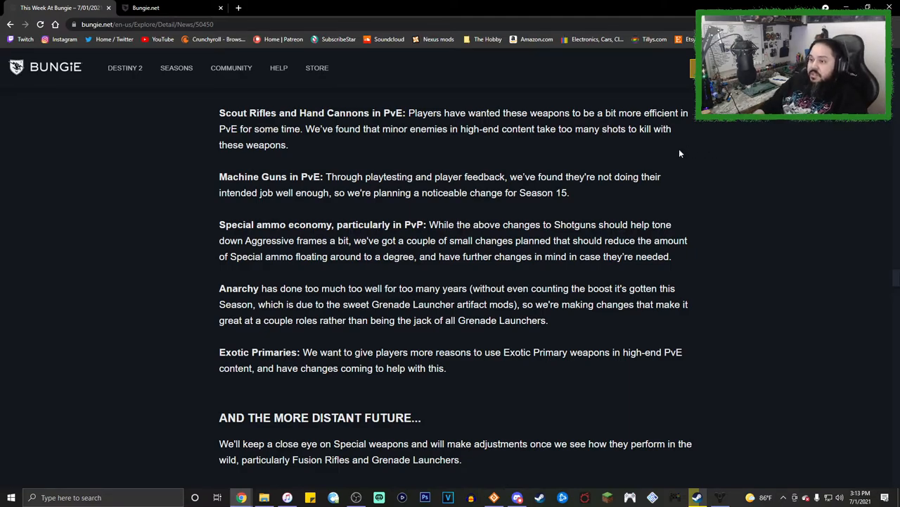
pyautogui.scroll(-3)
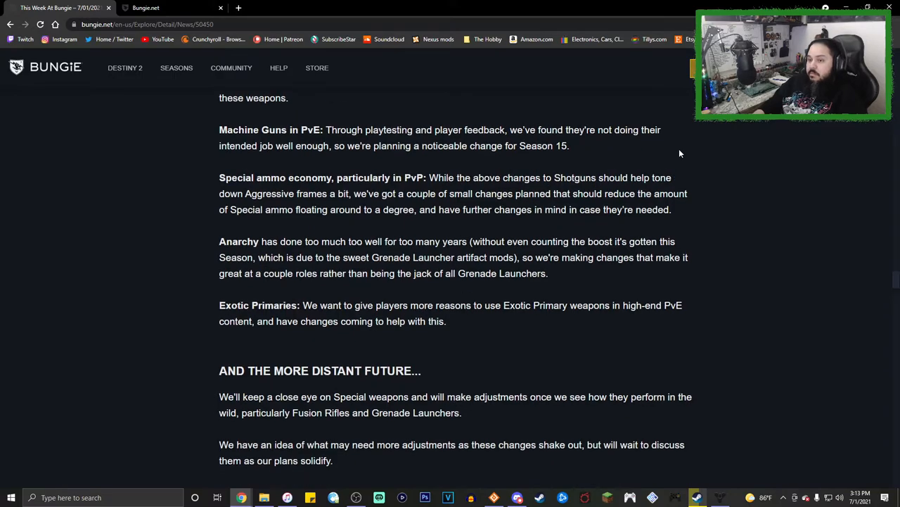
pyautogui.moveTo(679, 165)
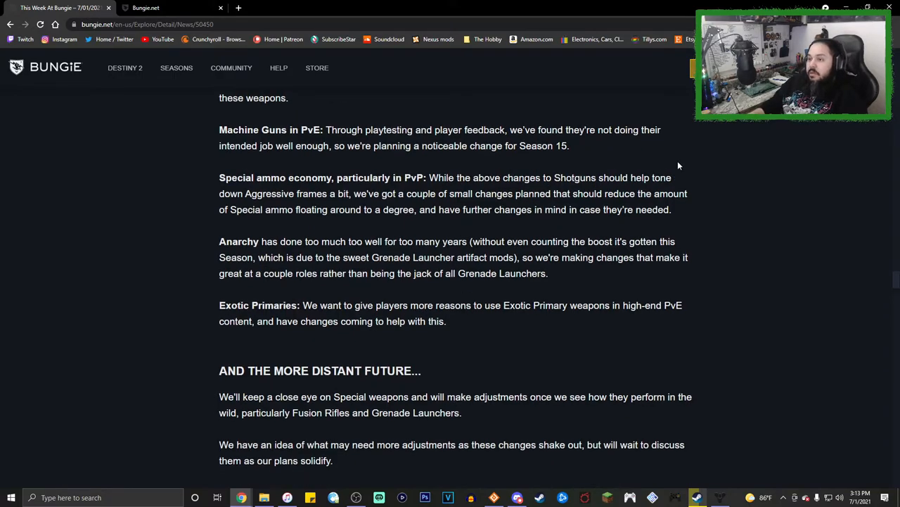
pyautogui.moveTo(691, 180)
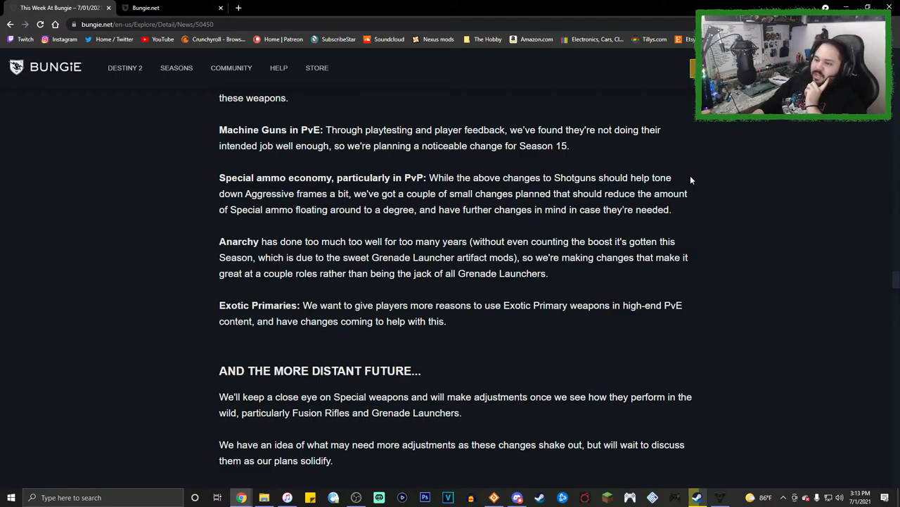
pyautogui.scroll(-3)
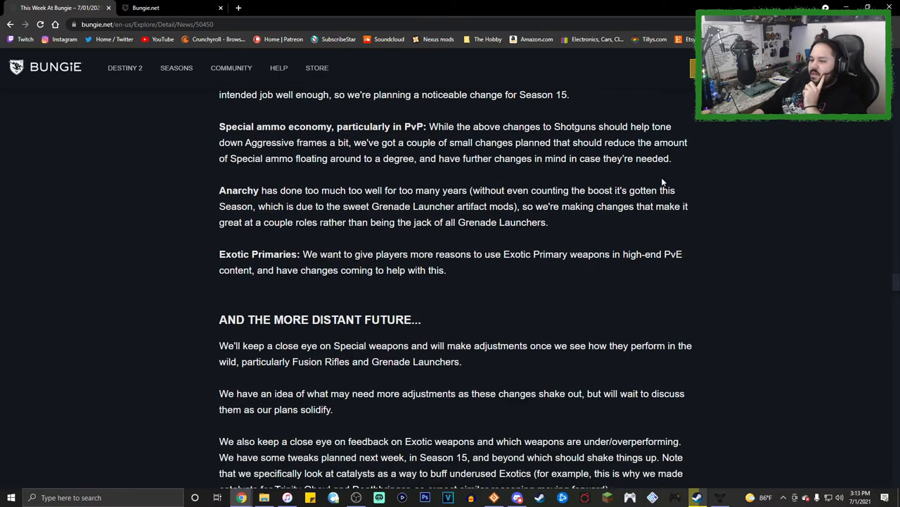
pyautogui.scroll(-3)
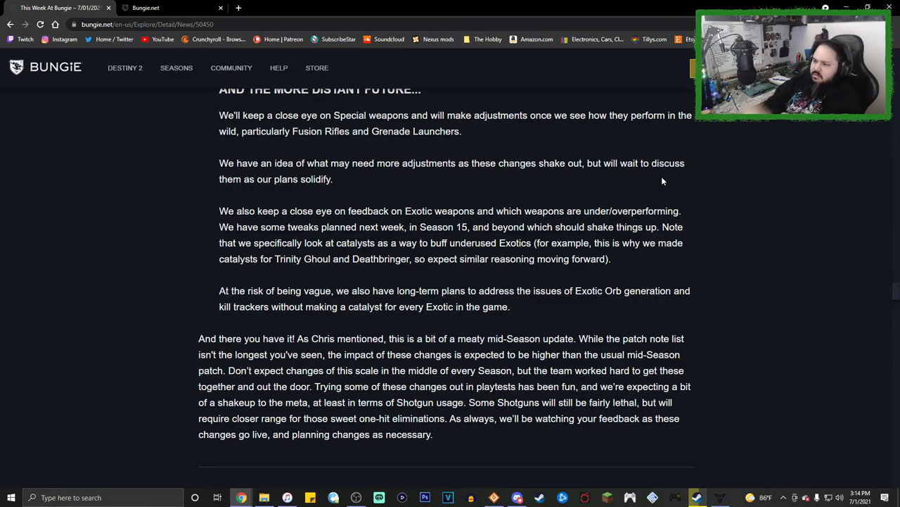
pyautogui.scroll(3)
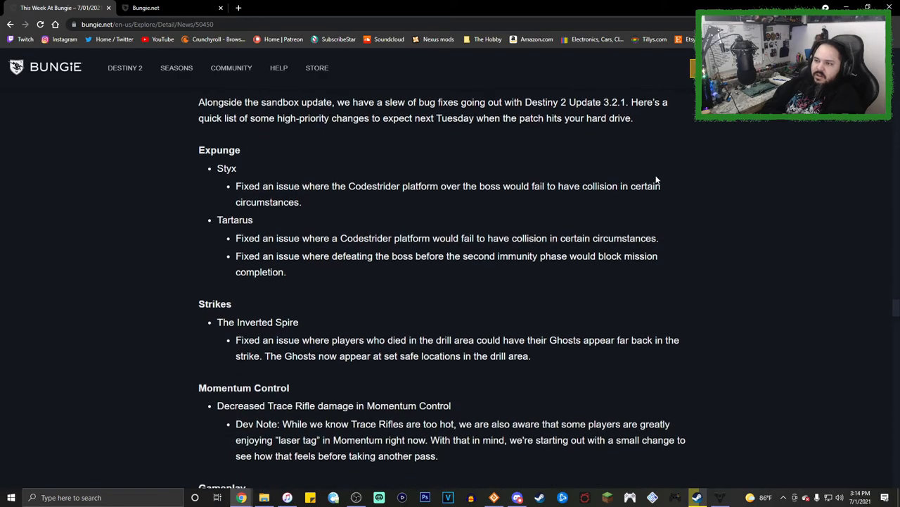
pyautogui.scroll(3)
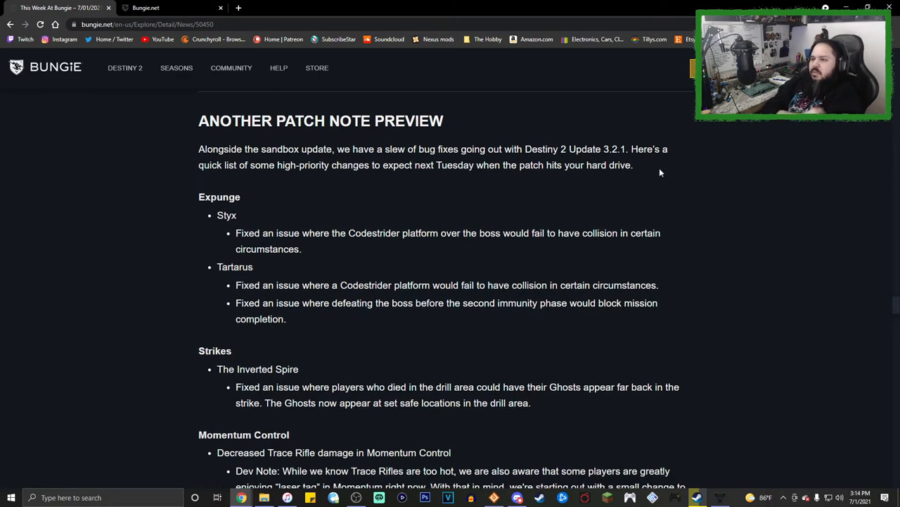
pyautogui.moveTo(685, 166)
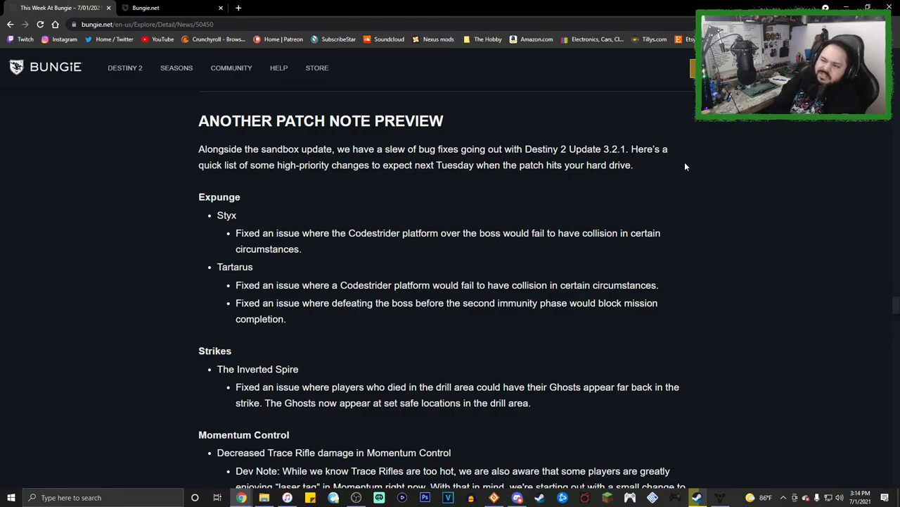
pyautogui.scroll(-3)
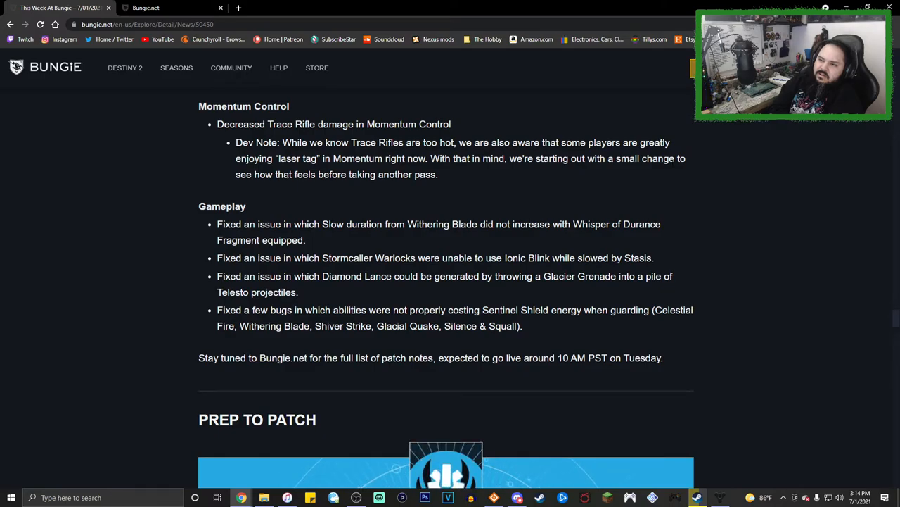
pyautogui.scroll(-3)
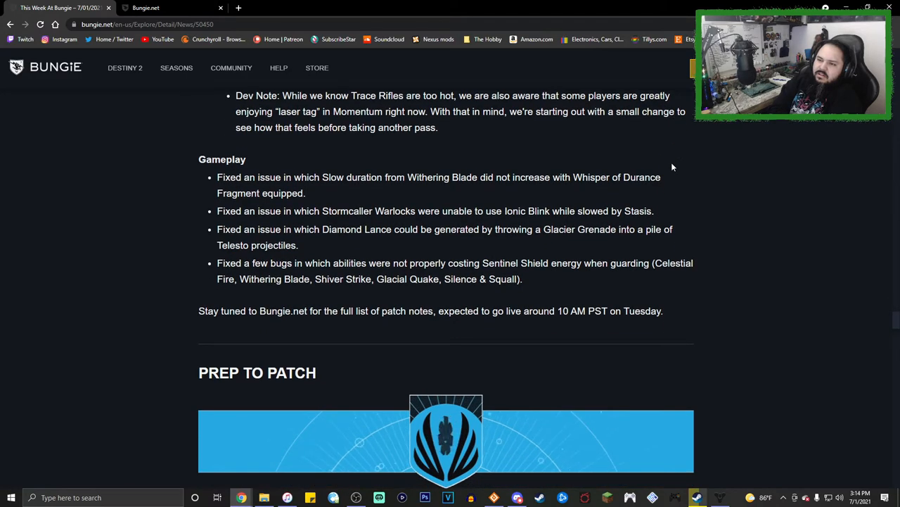
pyautogui.scroll(-3)
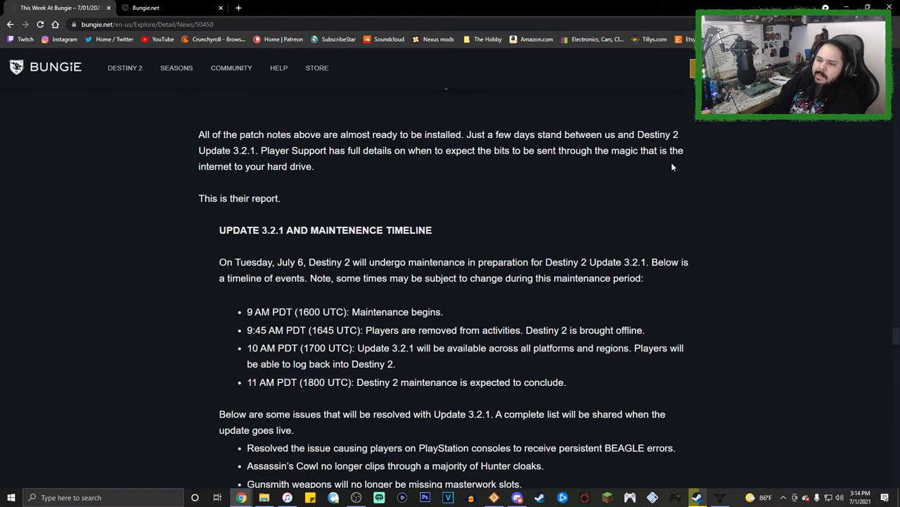
pyautogui.scroll(-3)
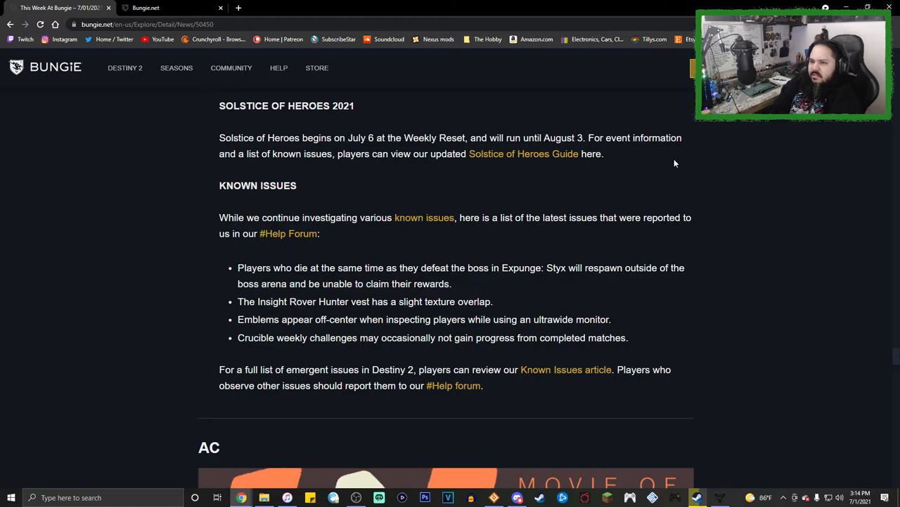
pyautogui.moveTo(680, 158)
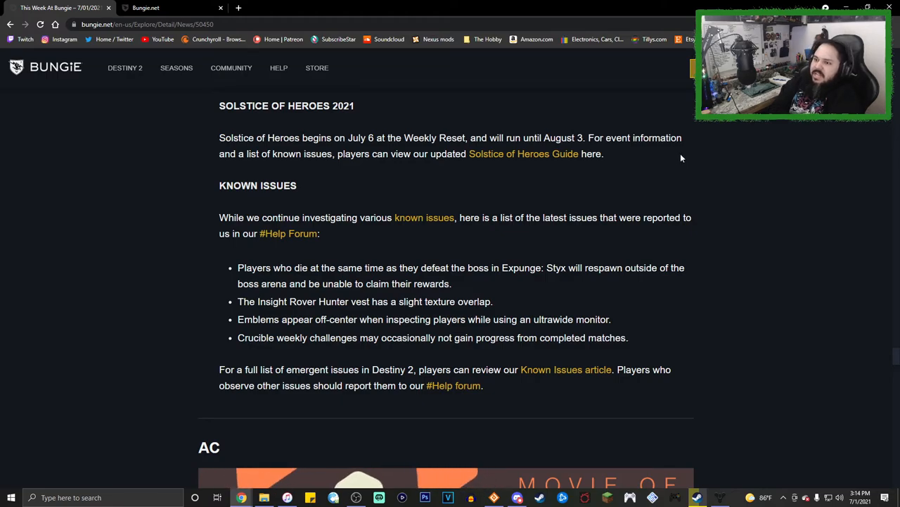
pyautogui.scroll(3)
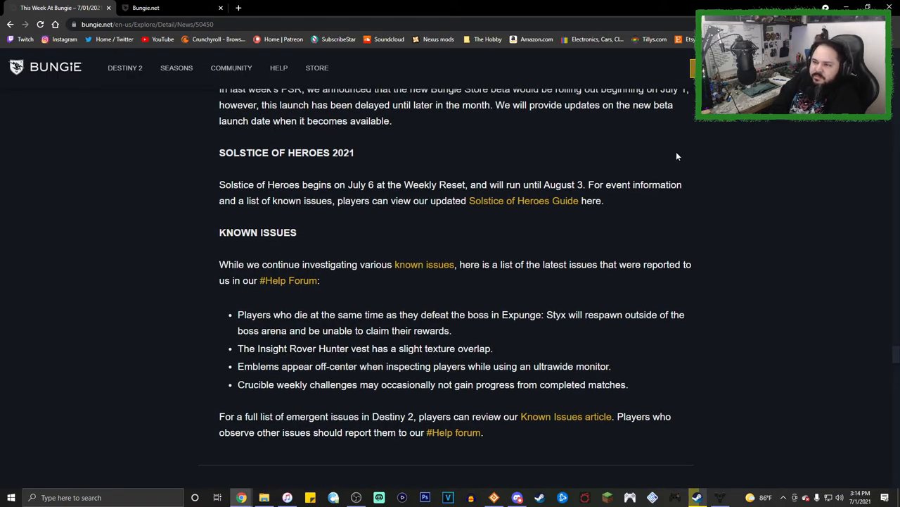
pyautogui.scroll(-3)
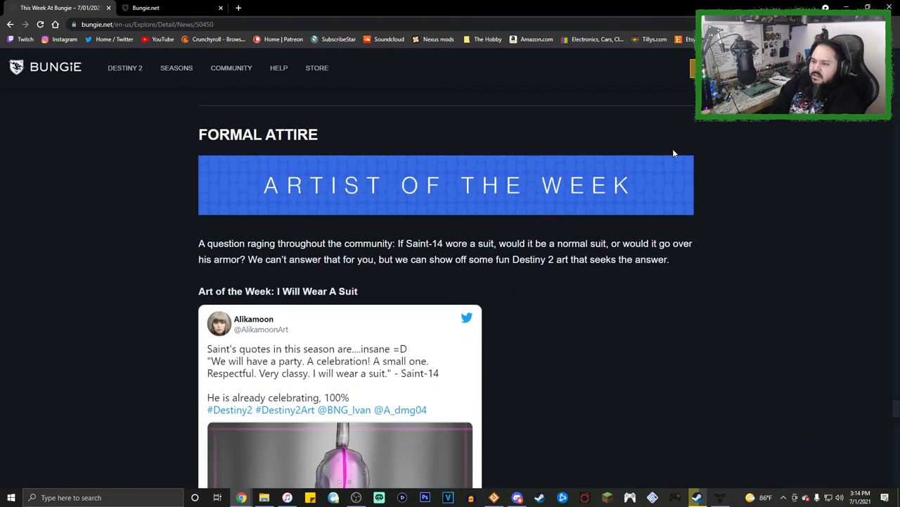
pyautogui.scroll(-3)
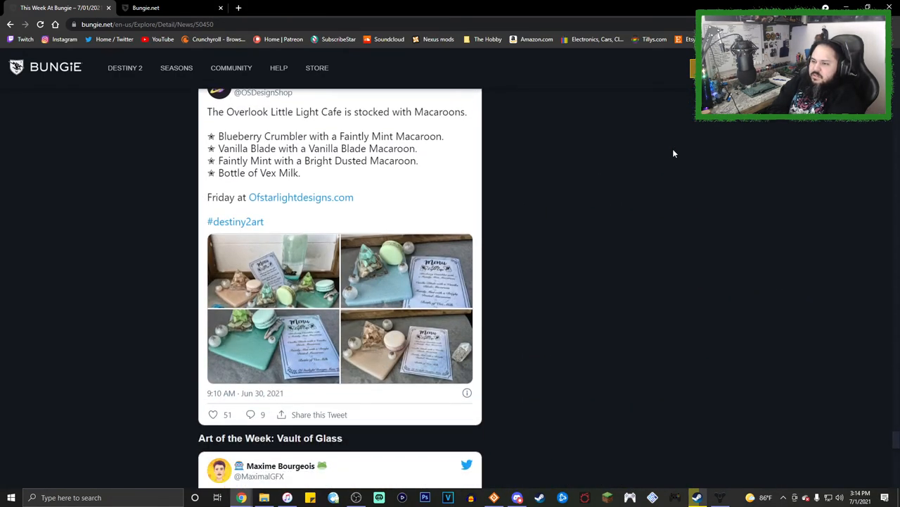
pyautogui.scroll(-3)
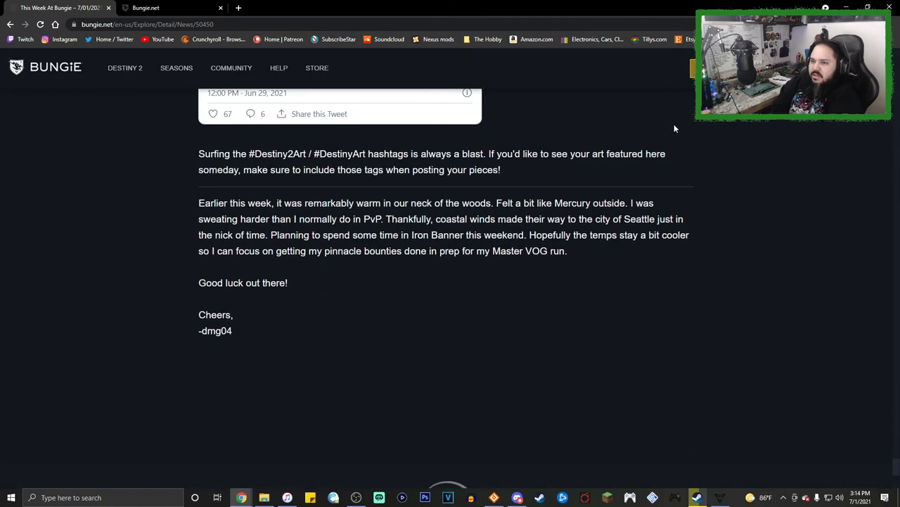
pyautogui.moveTo(681, 121)
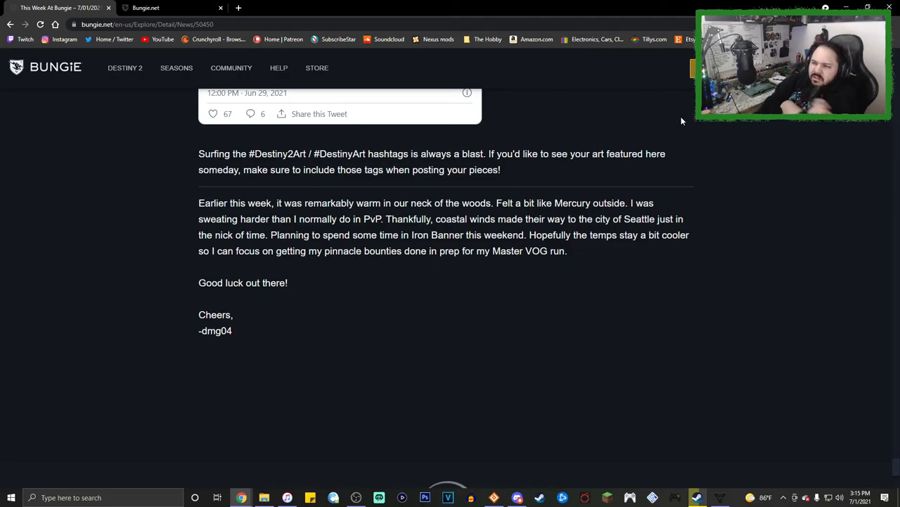
pyautogui.moveTo(593, 177)
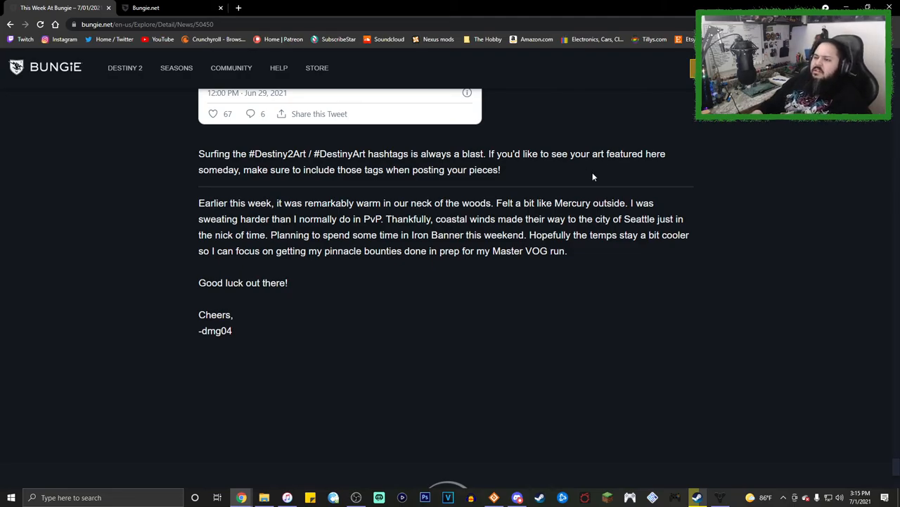
pyautogui.scroll(3)
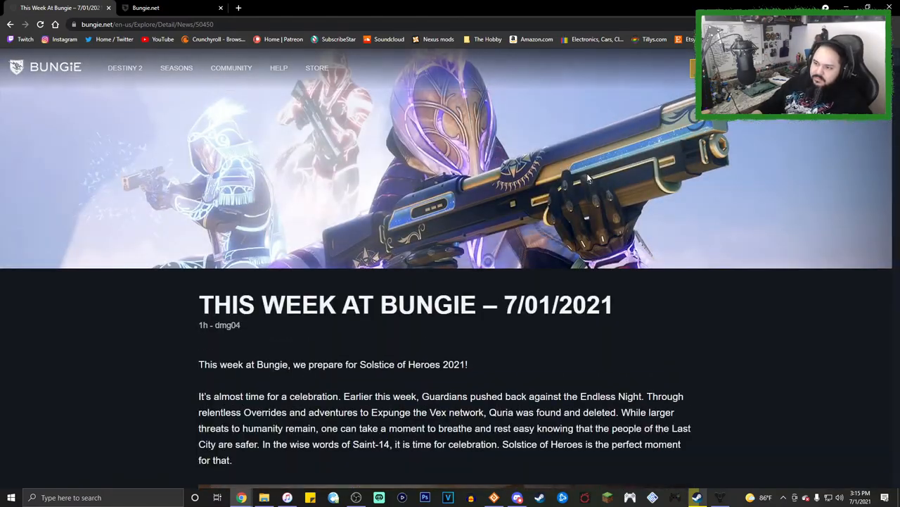
pyautogui.scroll(-3)
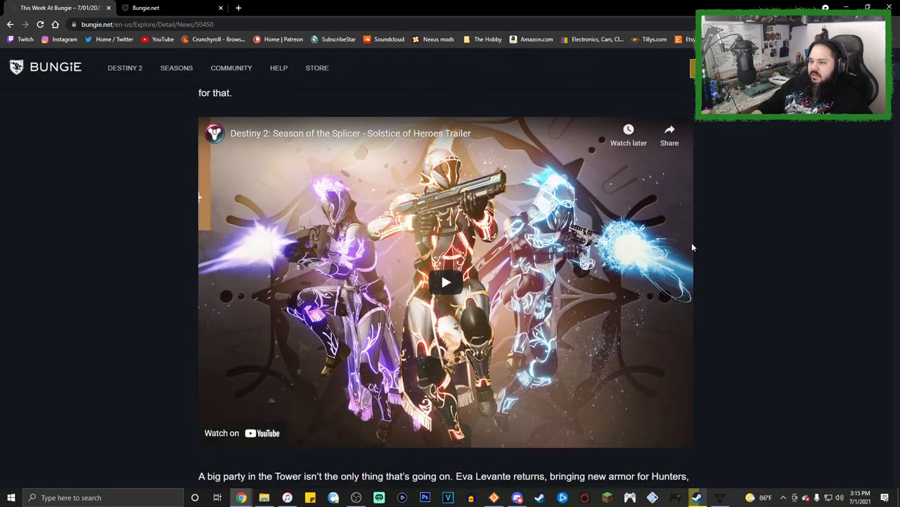
pyautogui.scroll(-3)
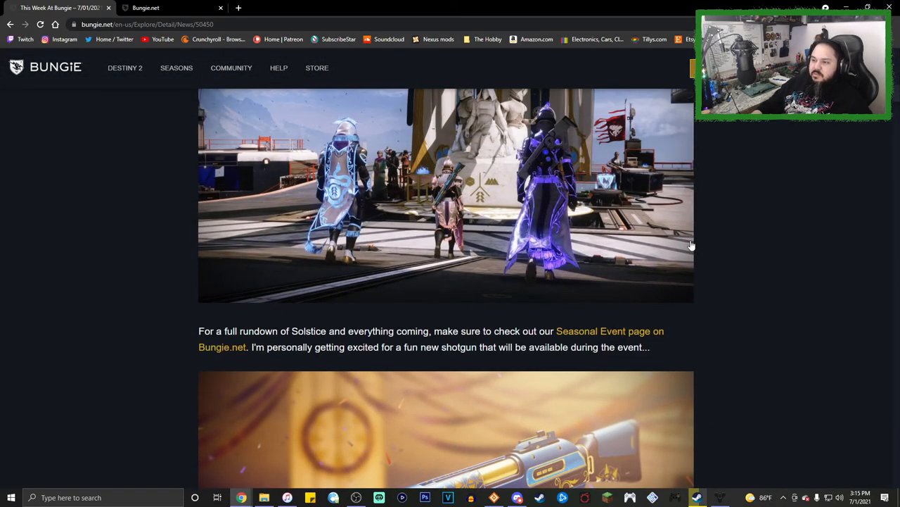
pyautogui.scroll(-3)
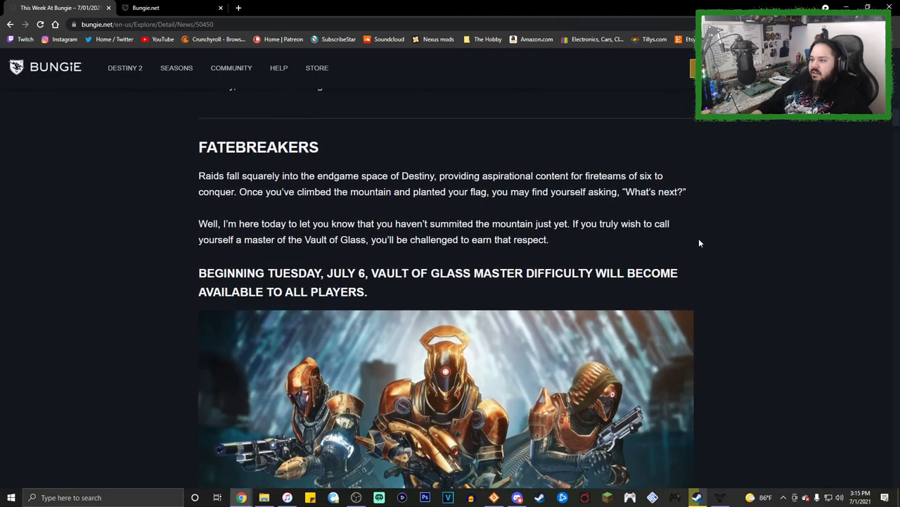
pyautogui.scroll(-3)
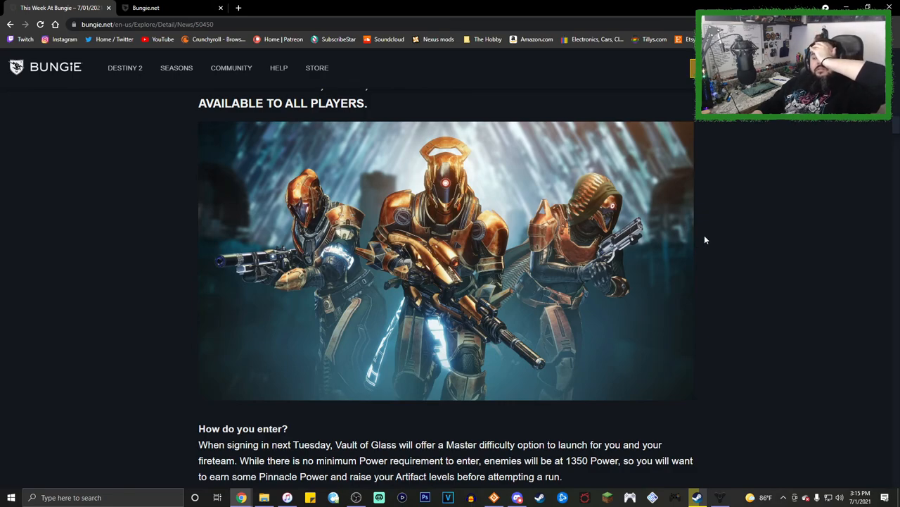
pyautogui.scroll(-3)
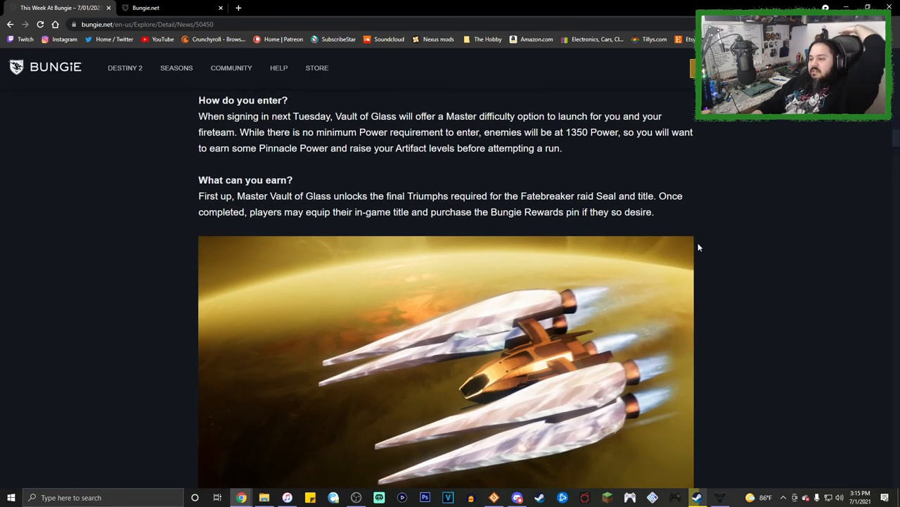
pyautogui.scroll(-3)
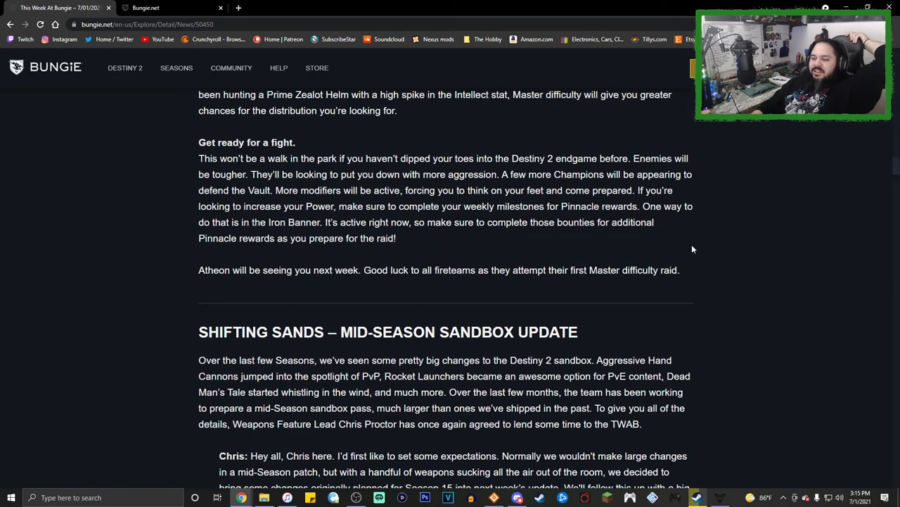
pyautogui.scroll(-3)
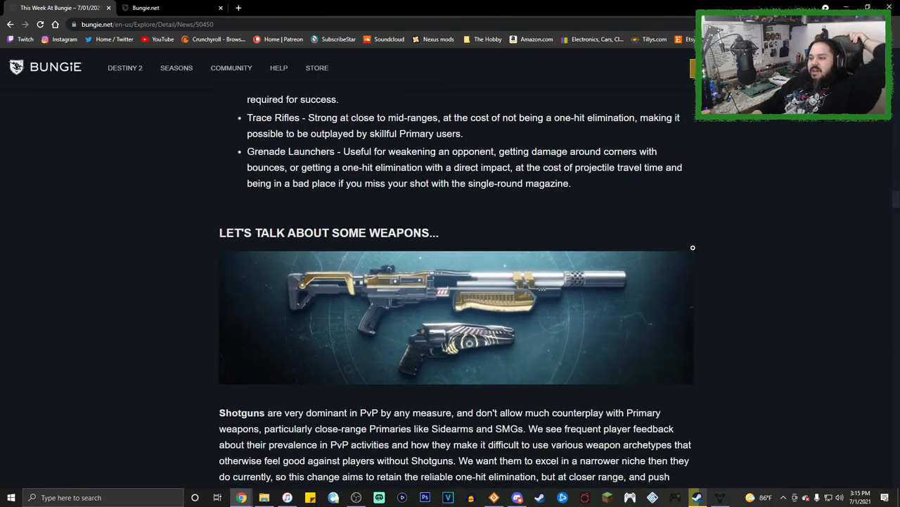
pyautogui.scroll(-3)
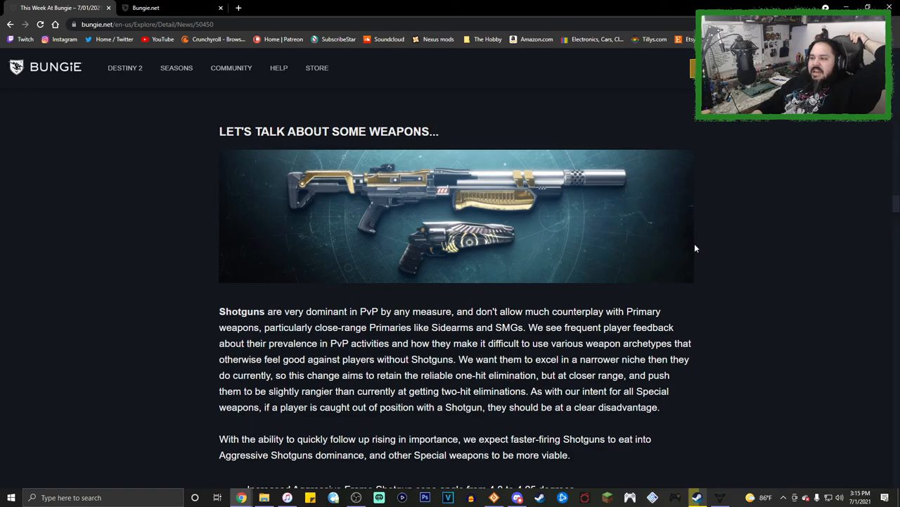
pyautogui.moveTo(699, 256)
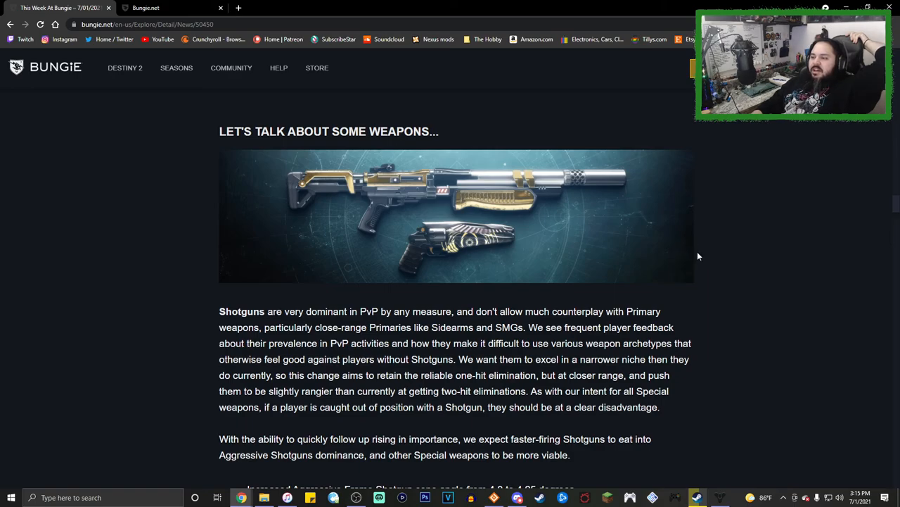
pyautogui.scroll(-3)
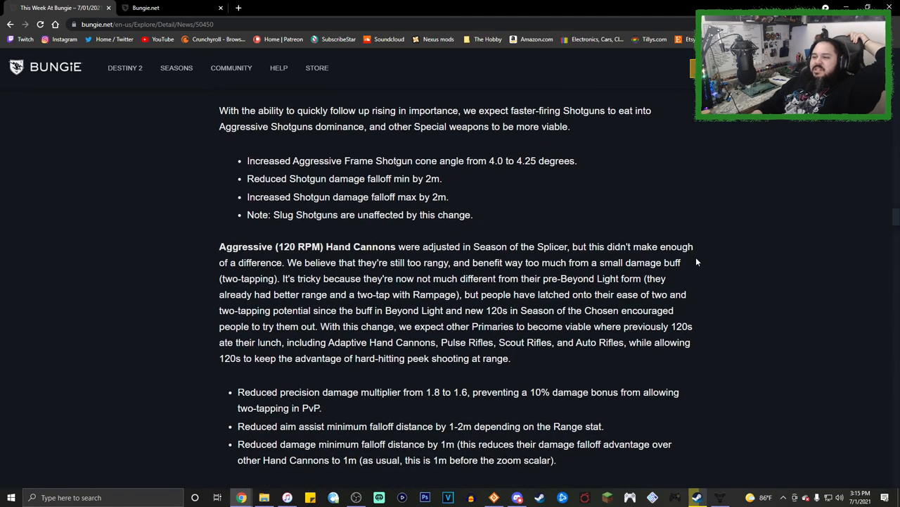